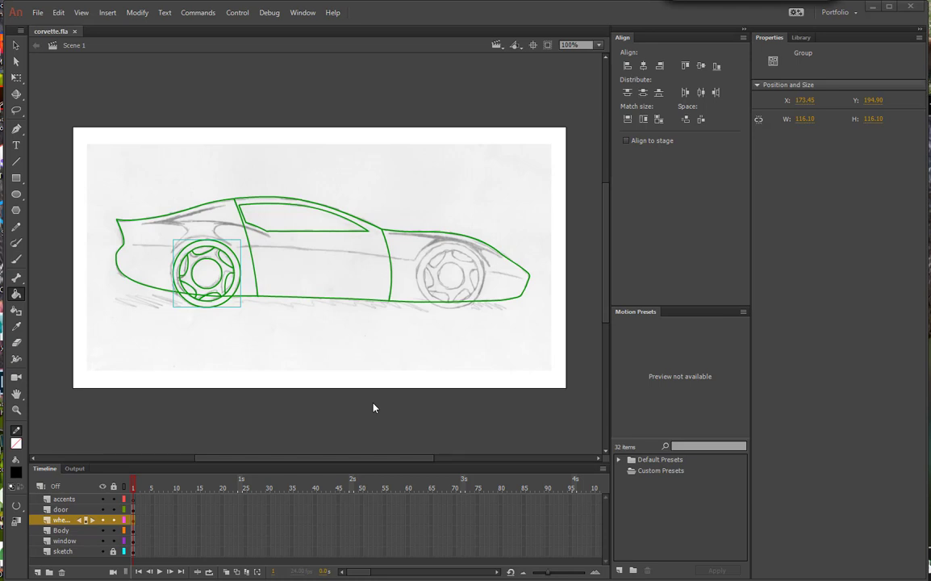
pyautogui.moveTo(50, 208)
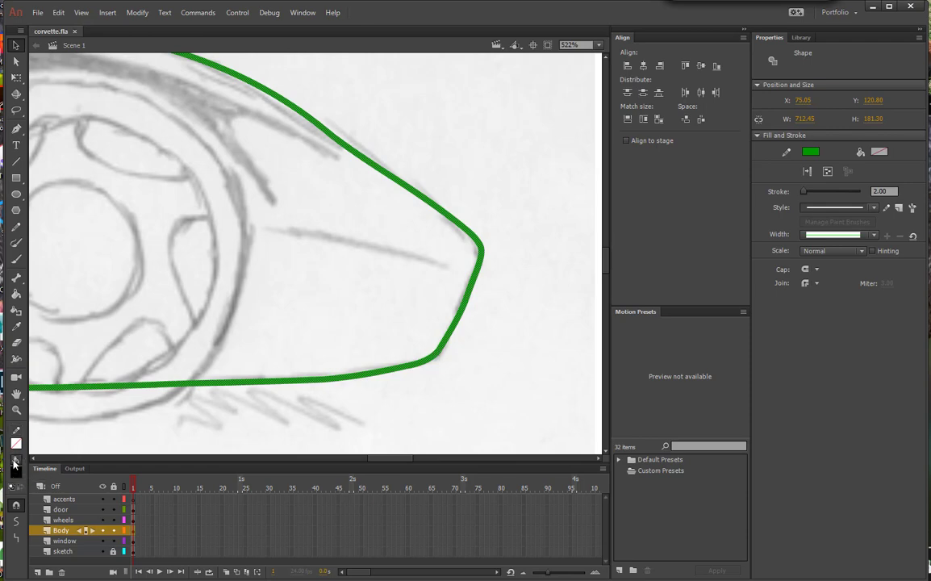
# Choose dark red as the fill colour and check the body outline's anchor points
pyautogui.click(16, 443)
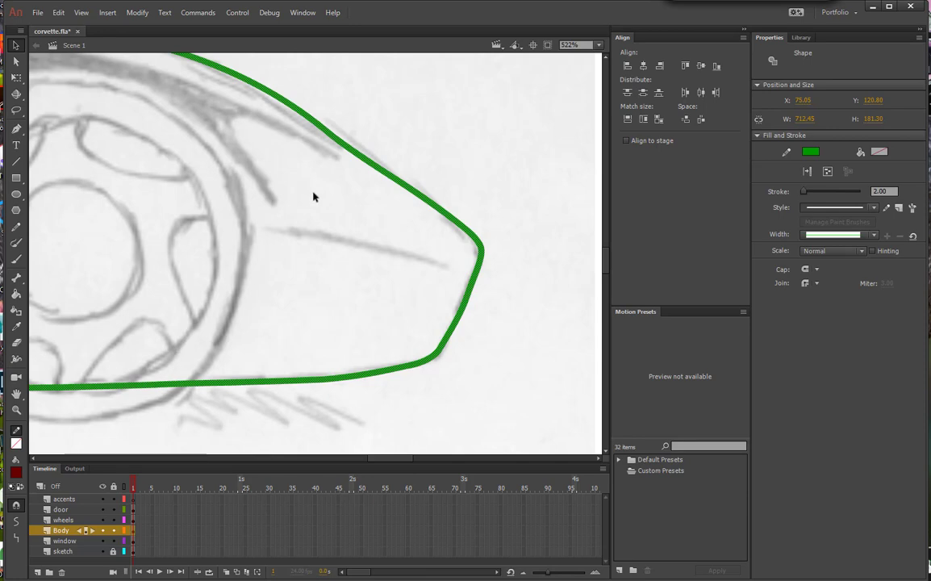
pyautogui.moveTo(316, 194)
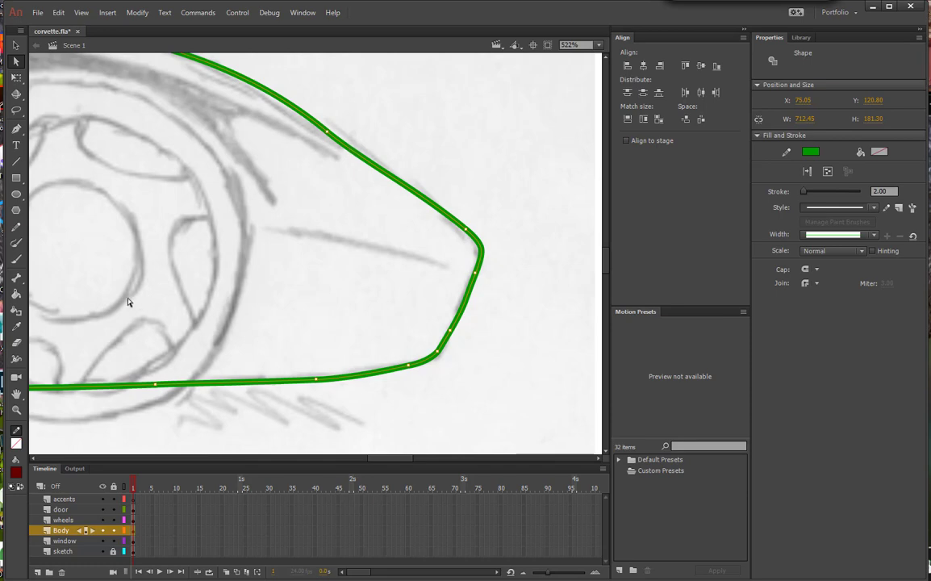
pyautogui.click(16, 472)
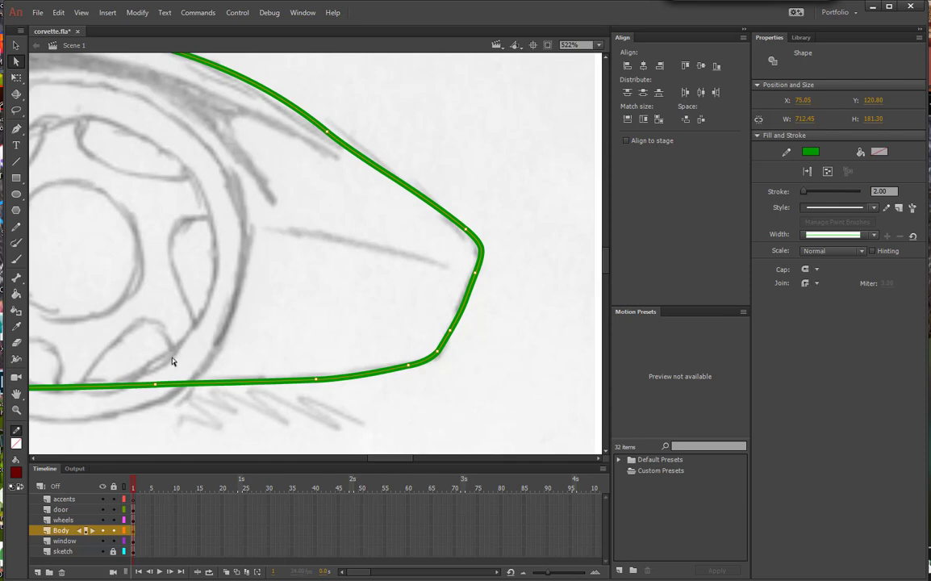
pyautogui.moveTo(182, 318)
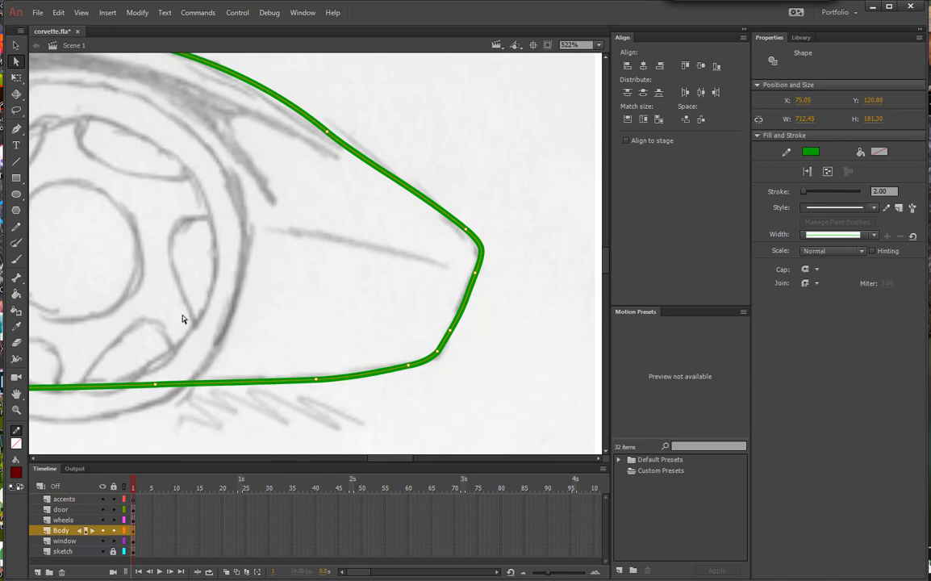
pyautogui.moveTo(17, 295)
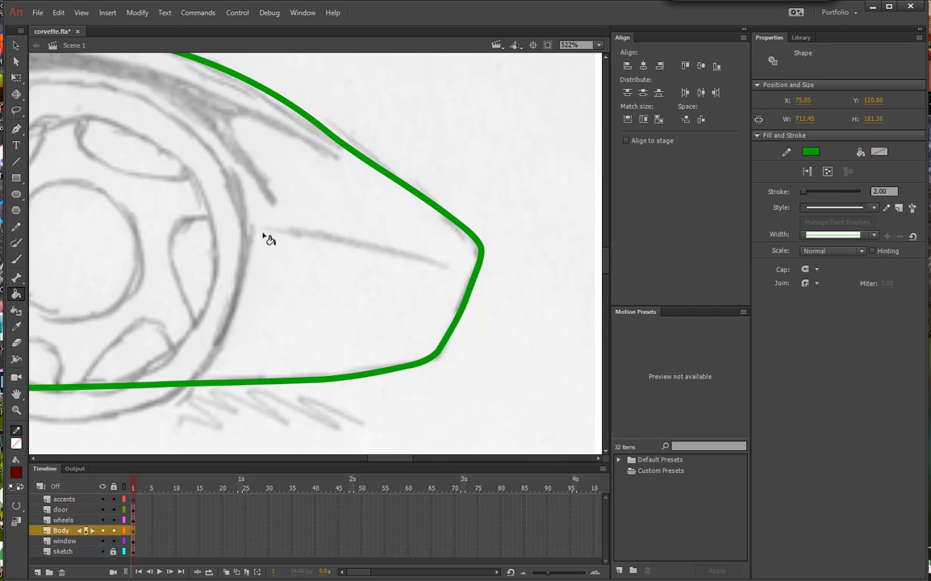
# Fill the body with dark red and strip its green outline stroke
pyautogui.click(266, 234)
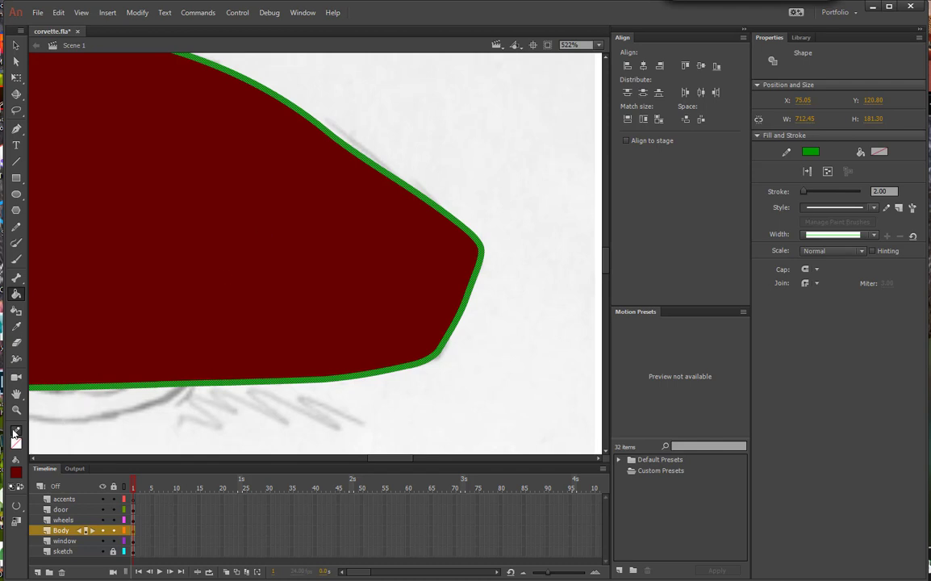
pyautogui.moveTo(15, 442)
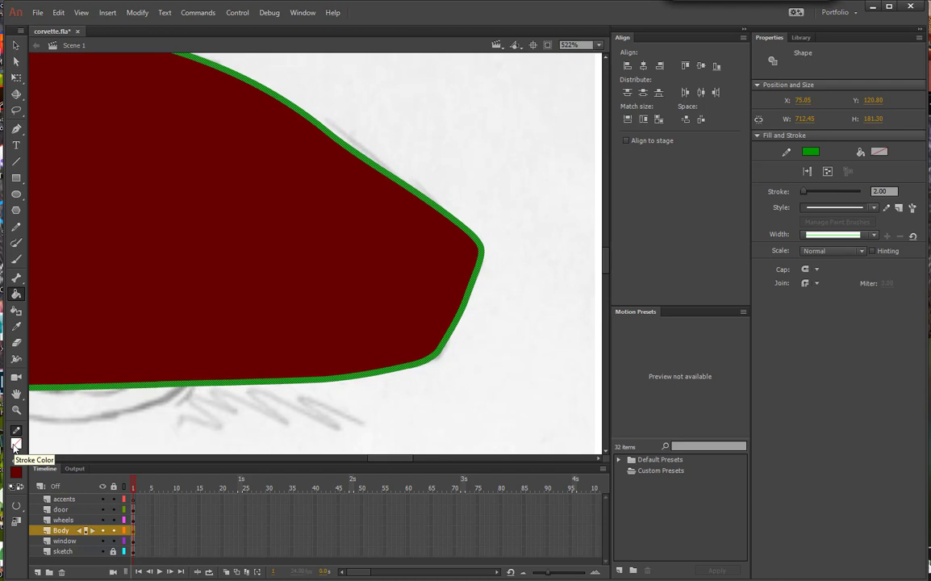
pyautogui.click(15, 444)
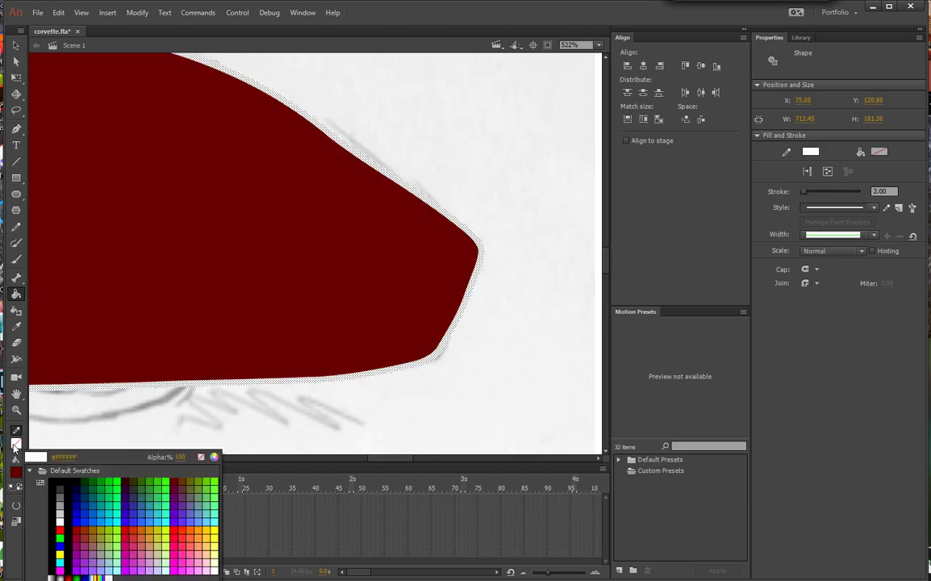
pyautogui.moveTo(192, 468)
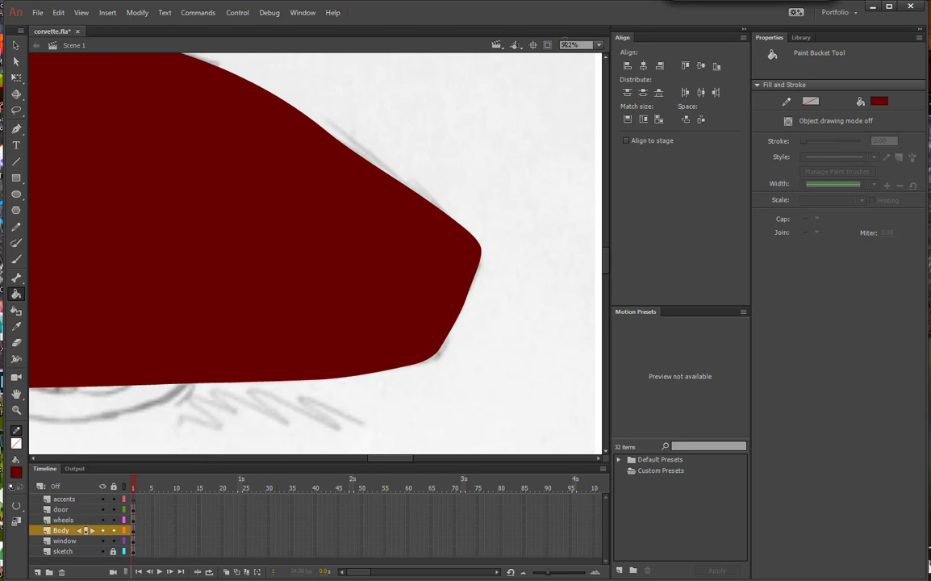
pyautogui.click(597, 45)
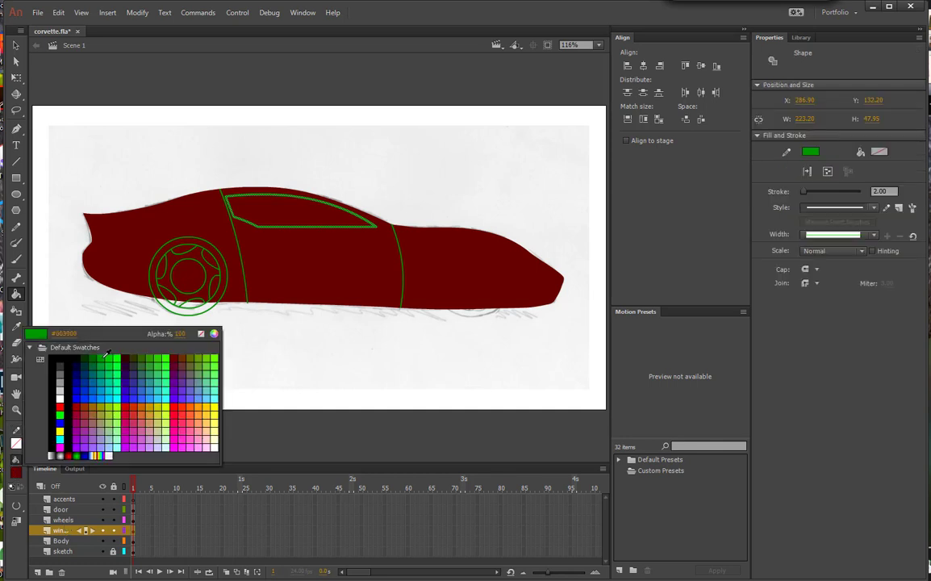
# Fill the window area with black using the Paint Bucket
pyautogui.click(59, 360)
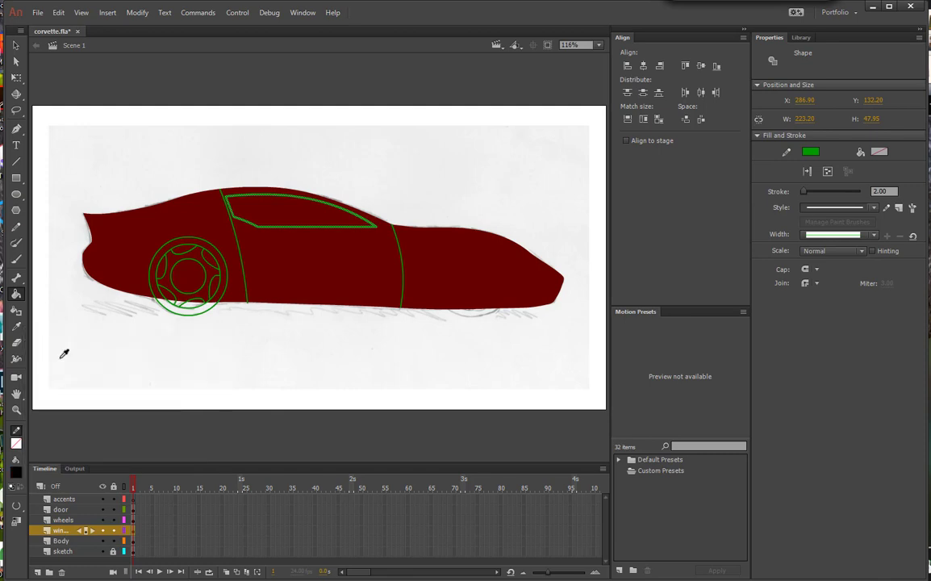
pyautogui.moveTo(16, 293)
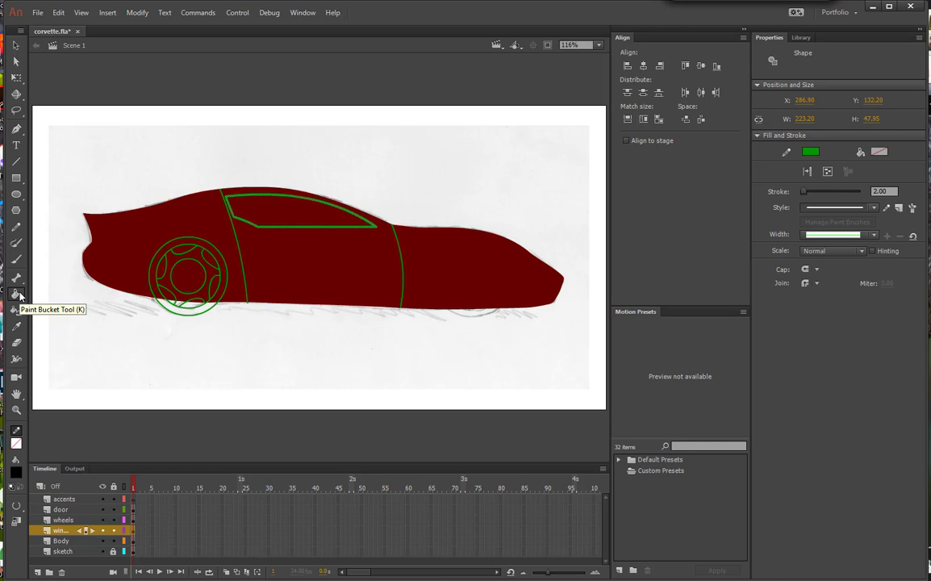
pyautogui.moveTo(214, 226)
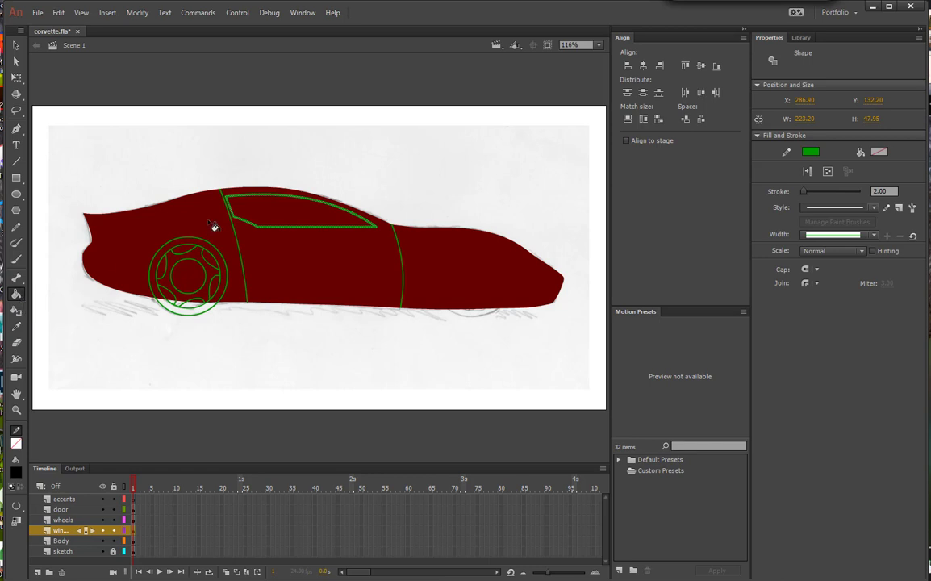
pyautogui.moveTo(254, 208)
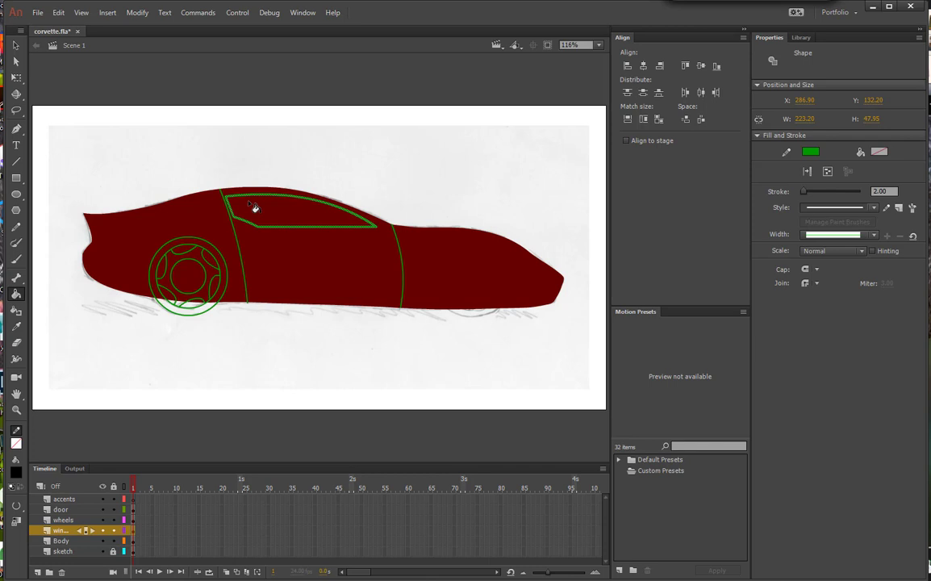
pyautogui.click(254, 207)
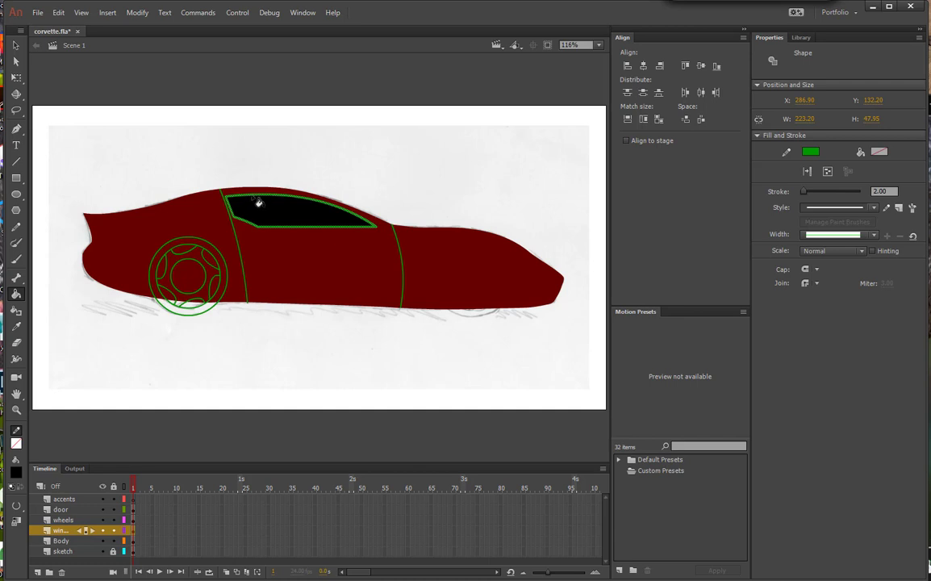
pyautogui.moveTo(258, 206)
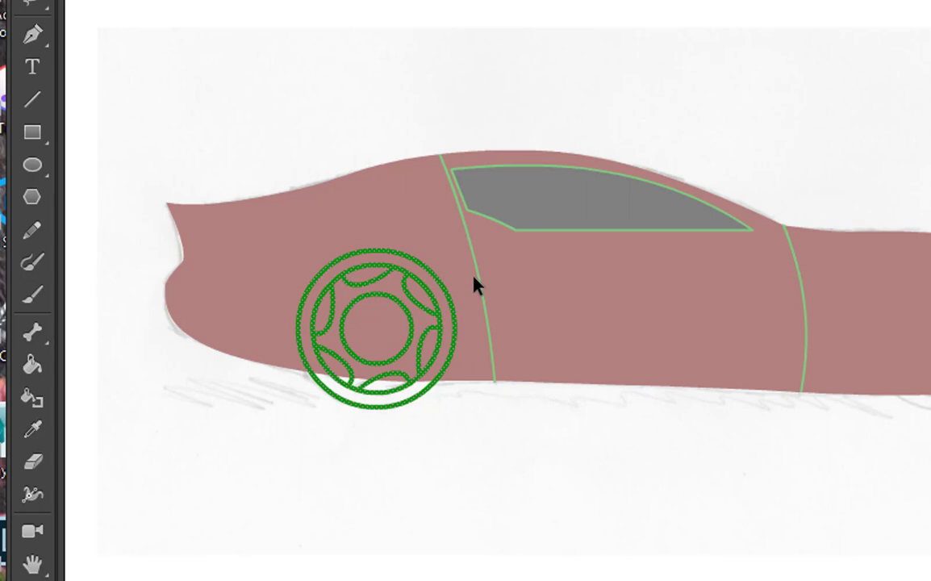
pyautogui.moveTo(34, 395)
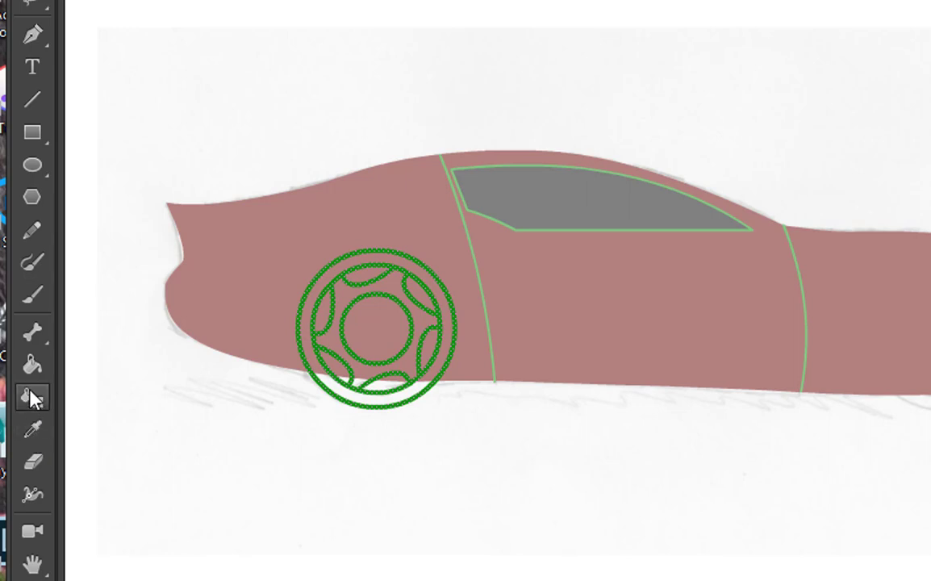
pyautogui.moveTo(34, 365)
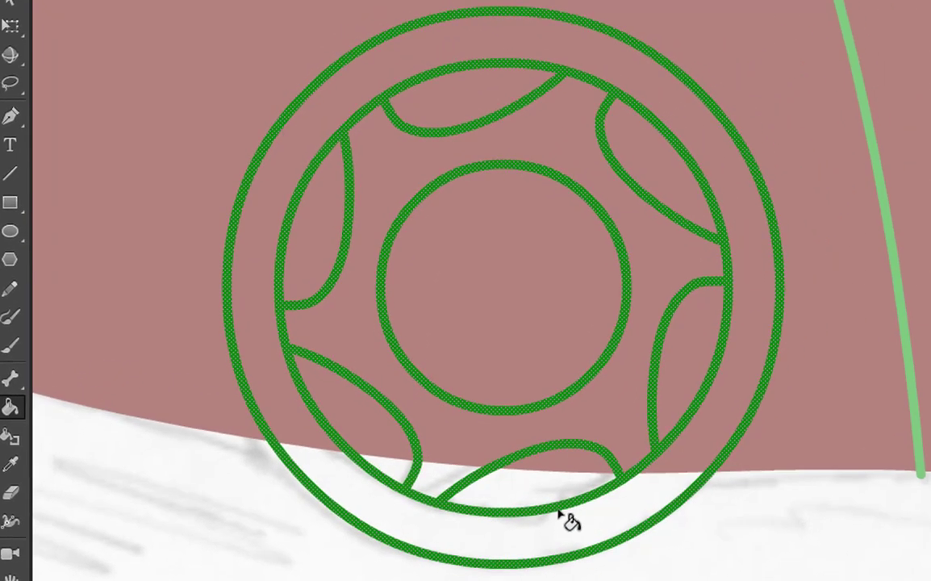
# Fill the front wheel's tyre ring, hub and spoke gaps with black
pyautogui.click(563, 520)
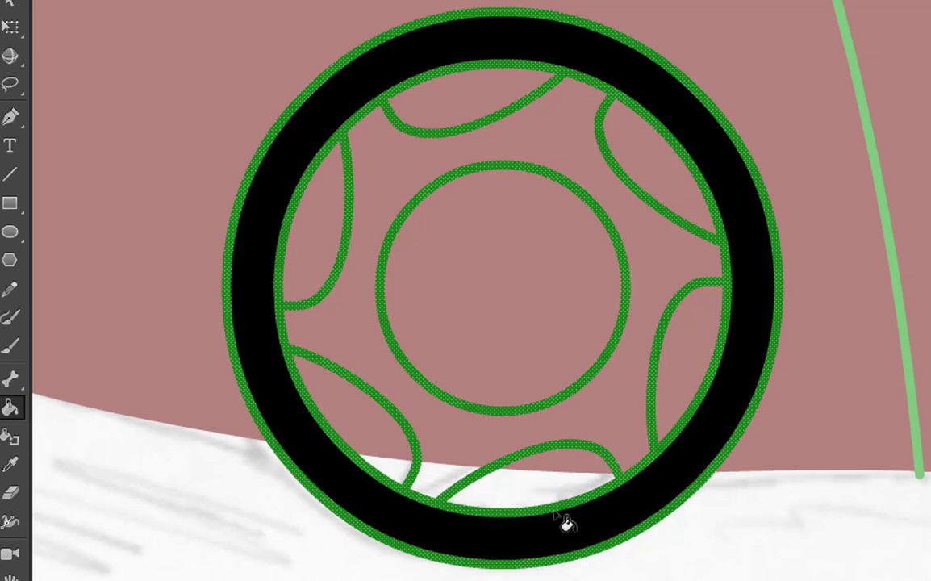
pyautogui.click(504, 287)
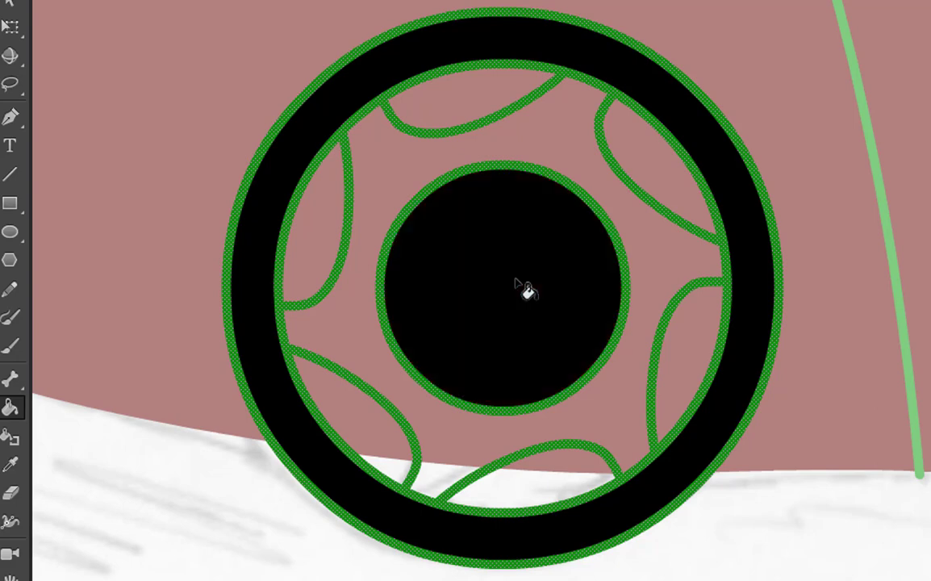
pyautogui.click(692, 345)
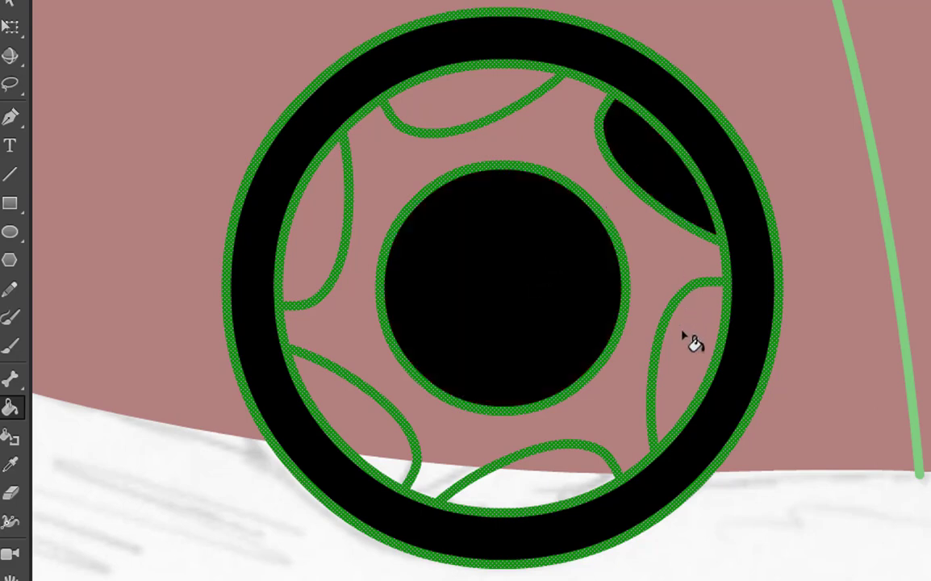
pyautogui.click(690, 345)
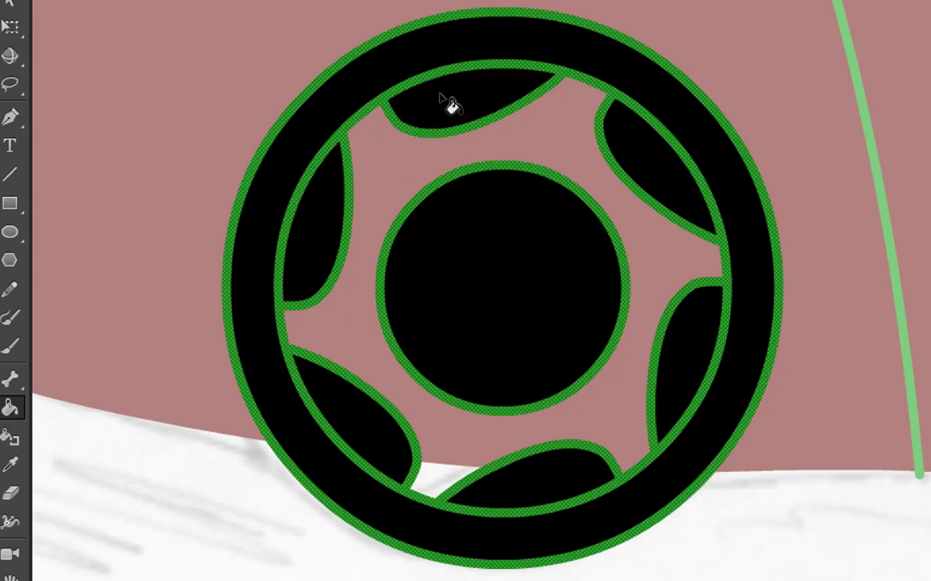
pyautogui.moveTo(451, 105)
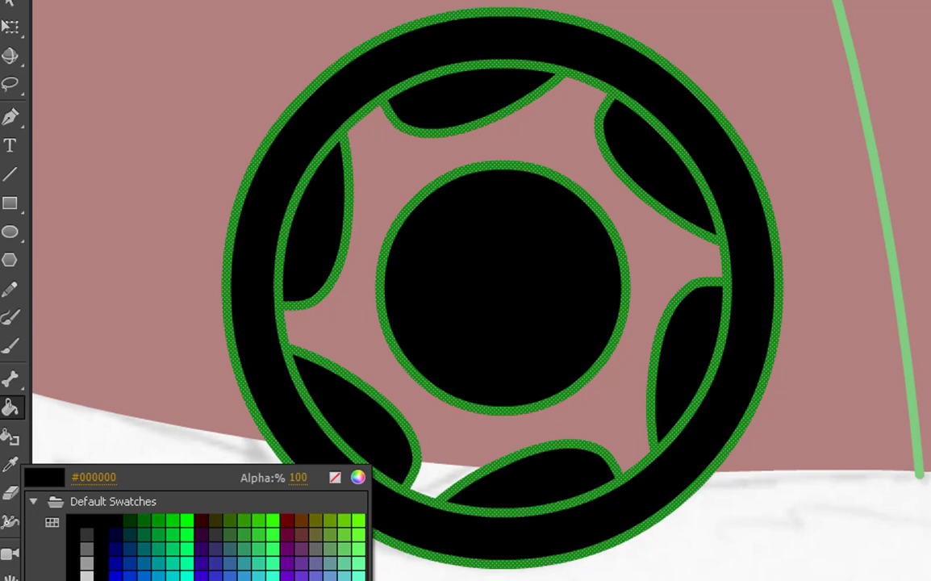
# Fill the whole spoke region of the front wheel with grey
pyautogui.click(88, 542)
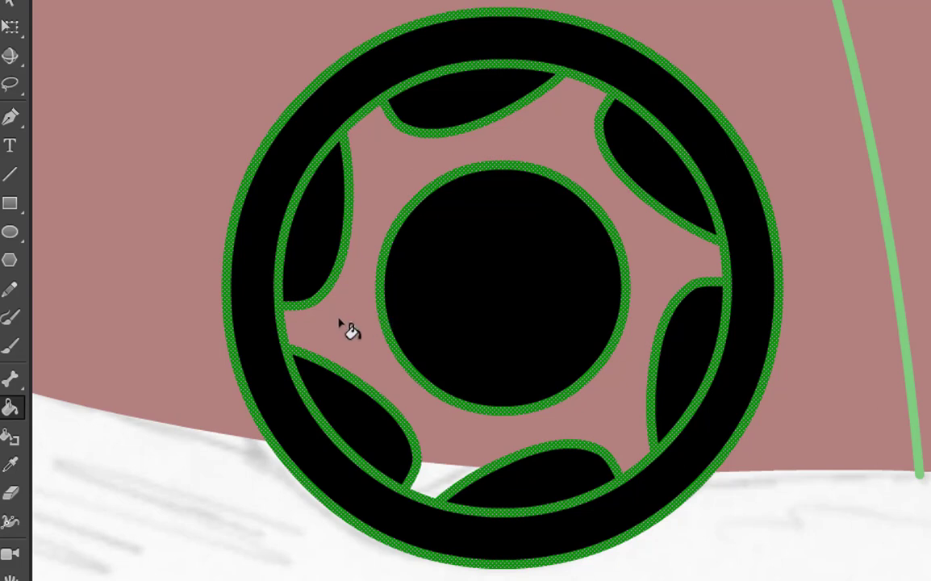
pyautogui.click(573, 416)
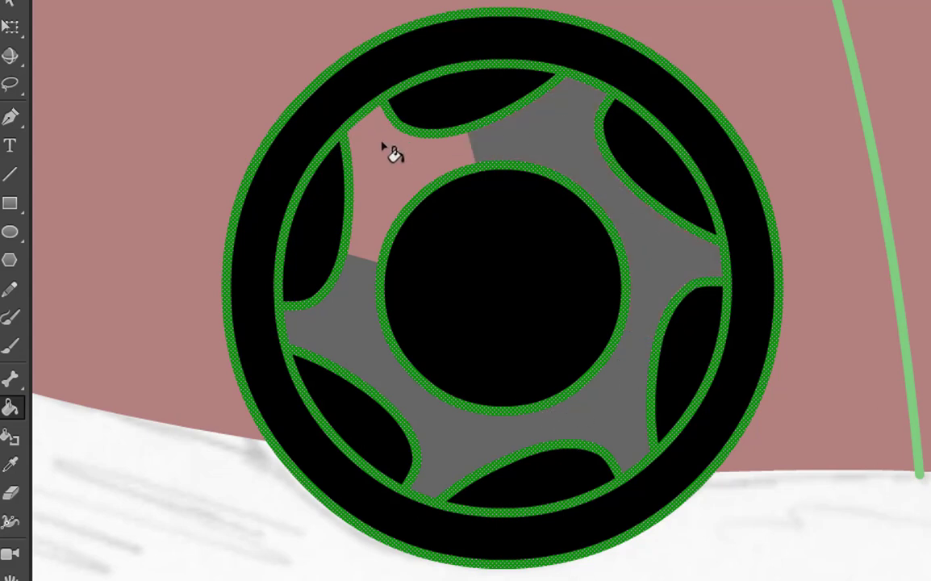
pyautogui.click(391, 161)
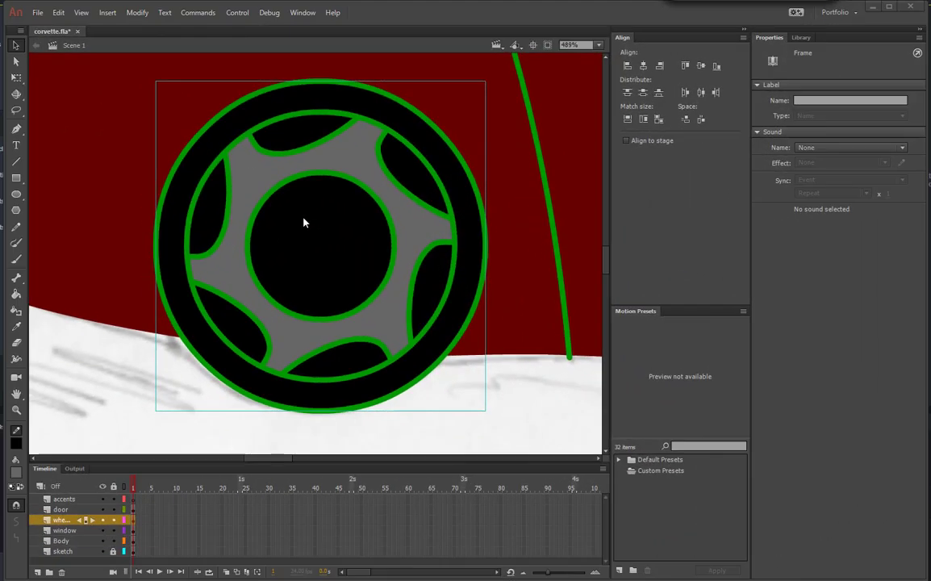
# Deselect the wheel and fit the whole corvette drawing in the window
pyautogui.click(58, 12)
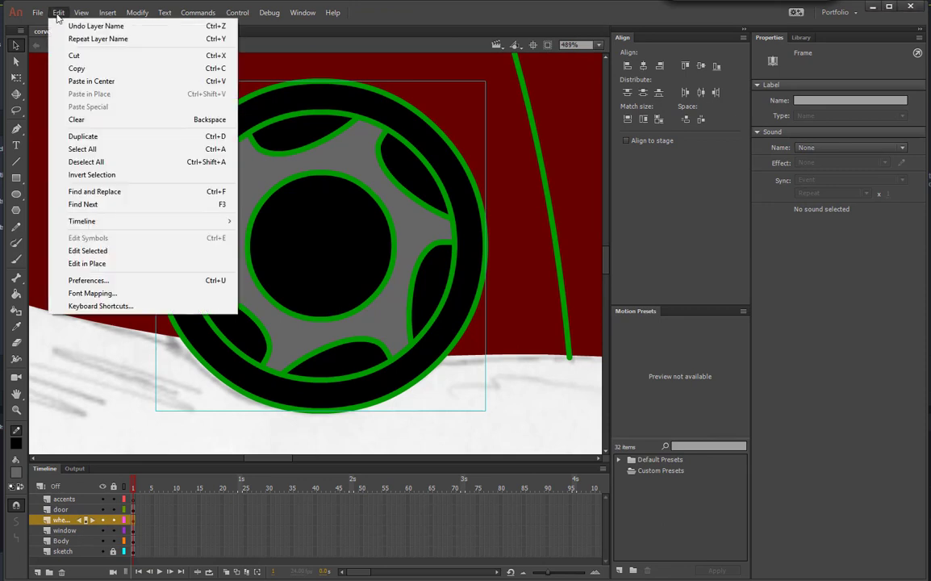
pyautogui.click(86, 161)
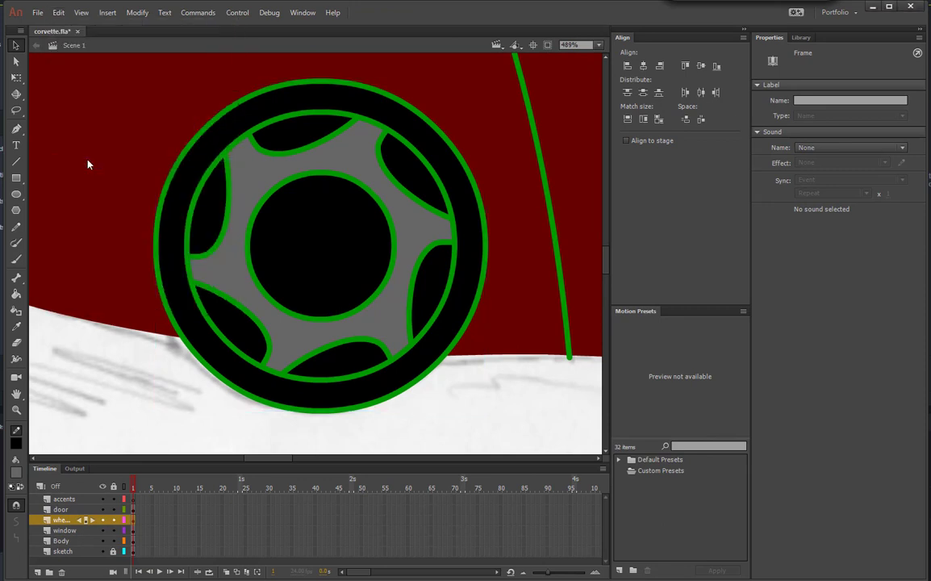
pyautogui.click(599, 44)
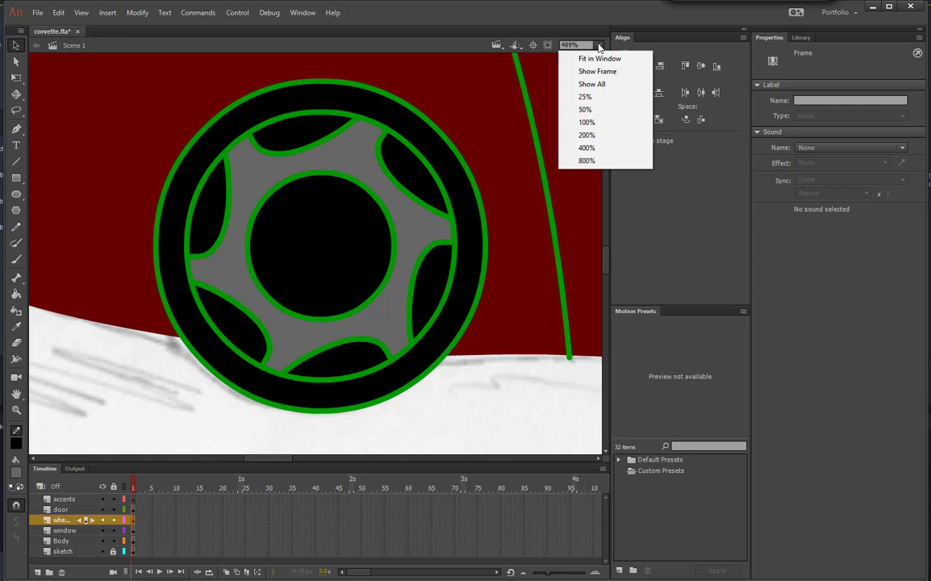
pyautogui.click(599, 58)
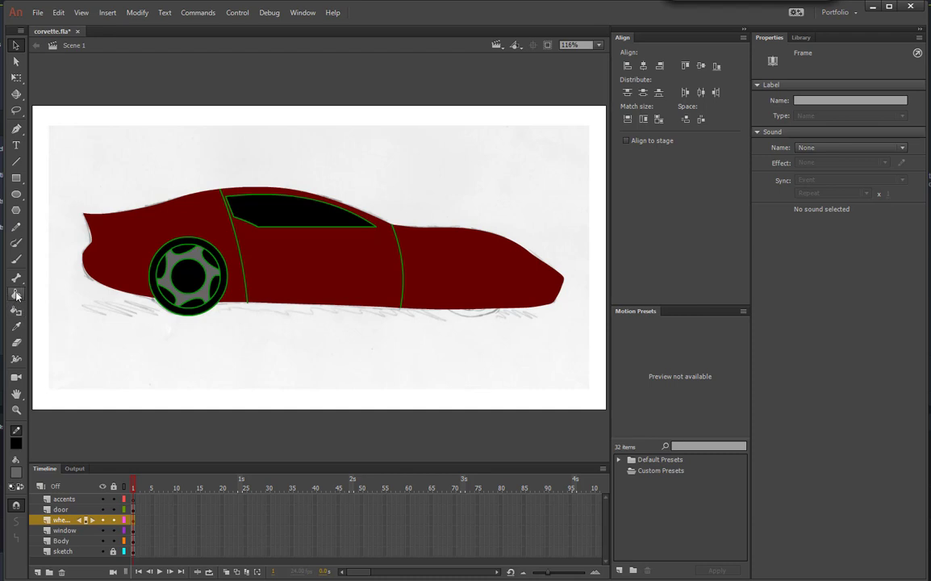
pyautogui.moveTo(15, 314)
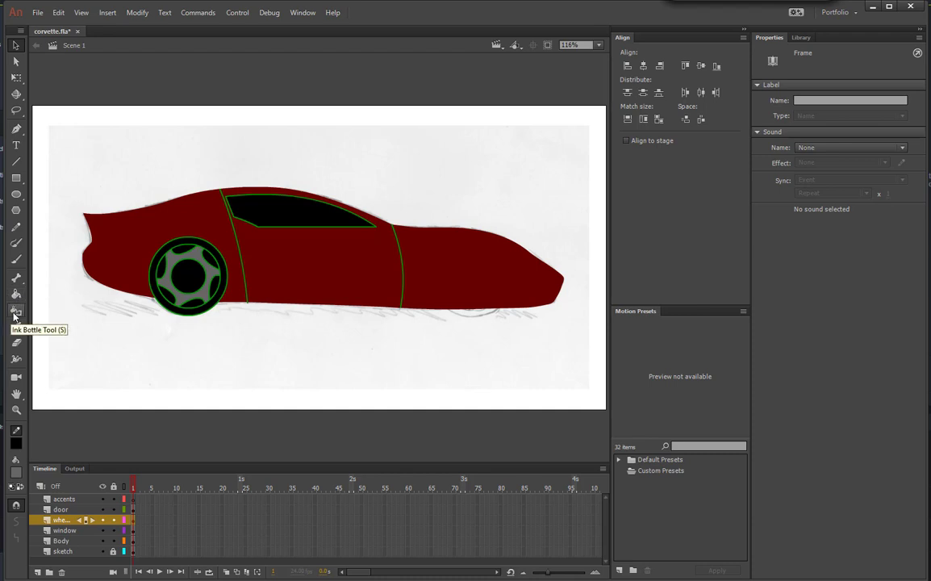
# Activate the Ink Bottle Tool with a black 1-pt stroke
pyautogui.click(16, 312)
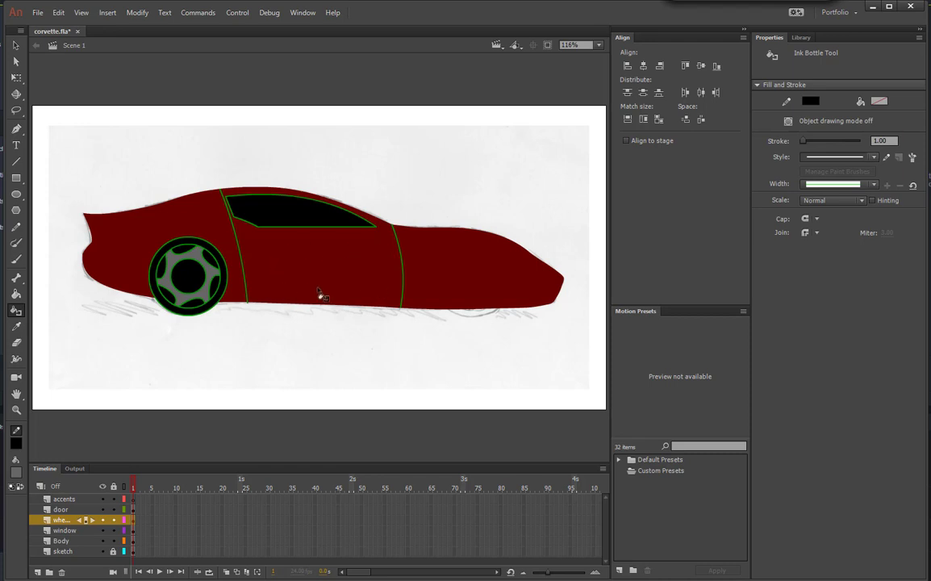
pyautogui.moveTo(811, 101)
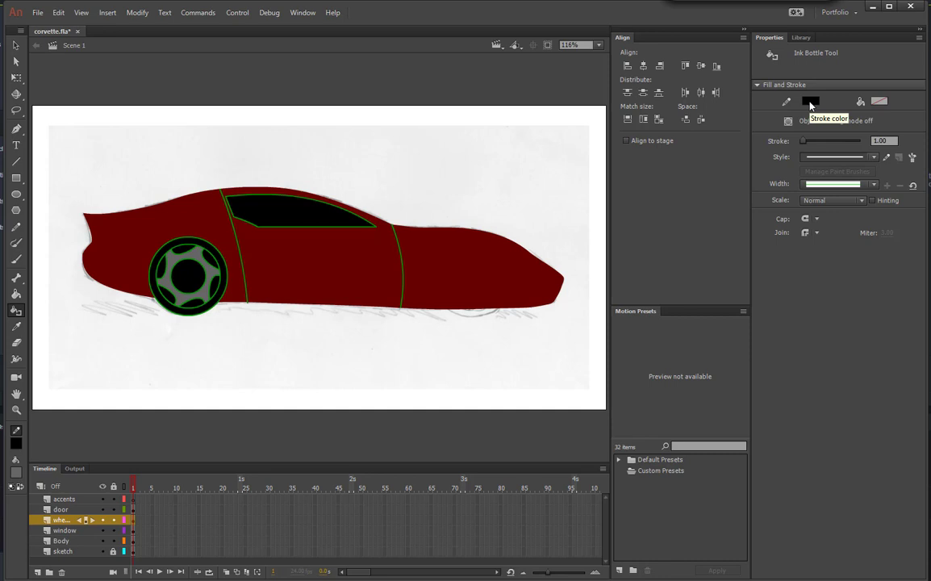
pyautogui.click(810, 101)
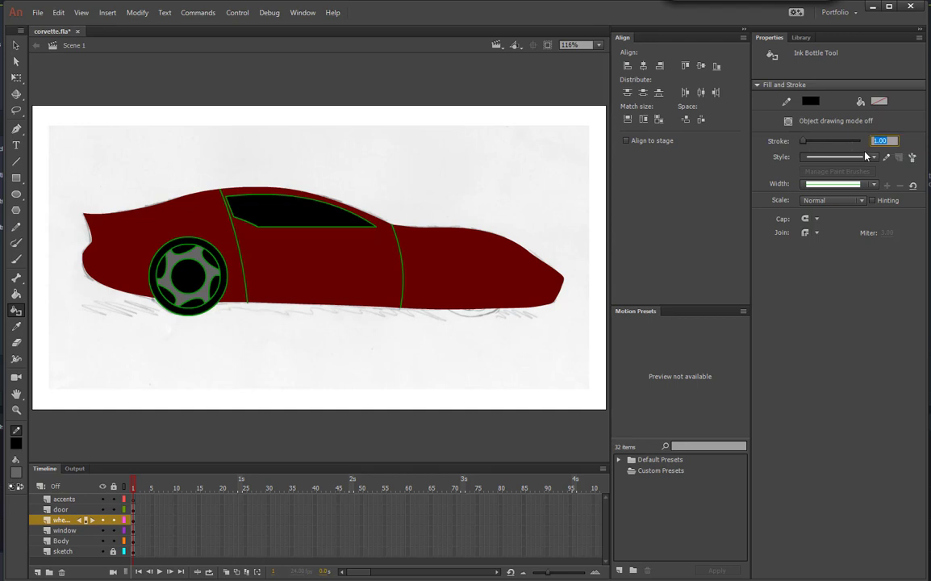
pyautogui.moveTo(863, 157)
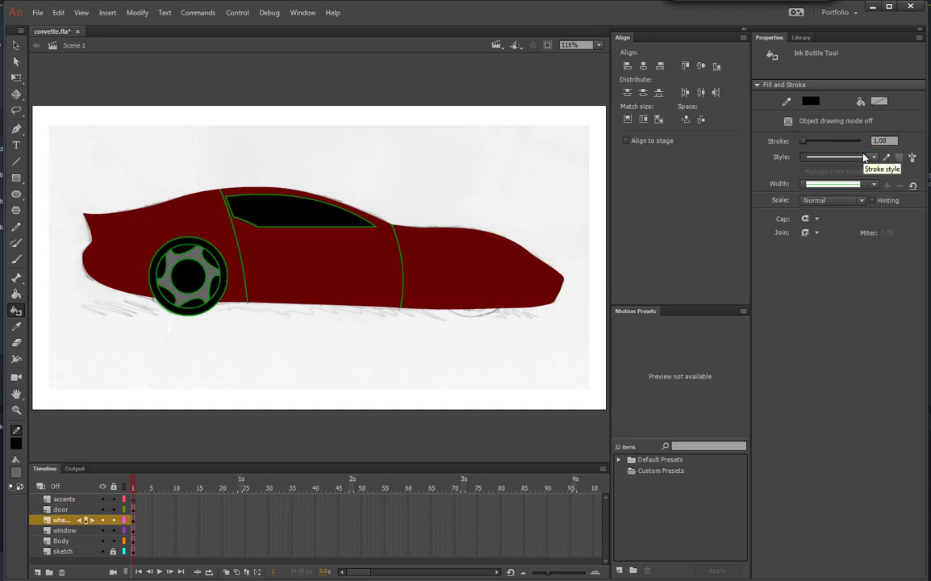
pyautogui.moveTo(271, 214)
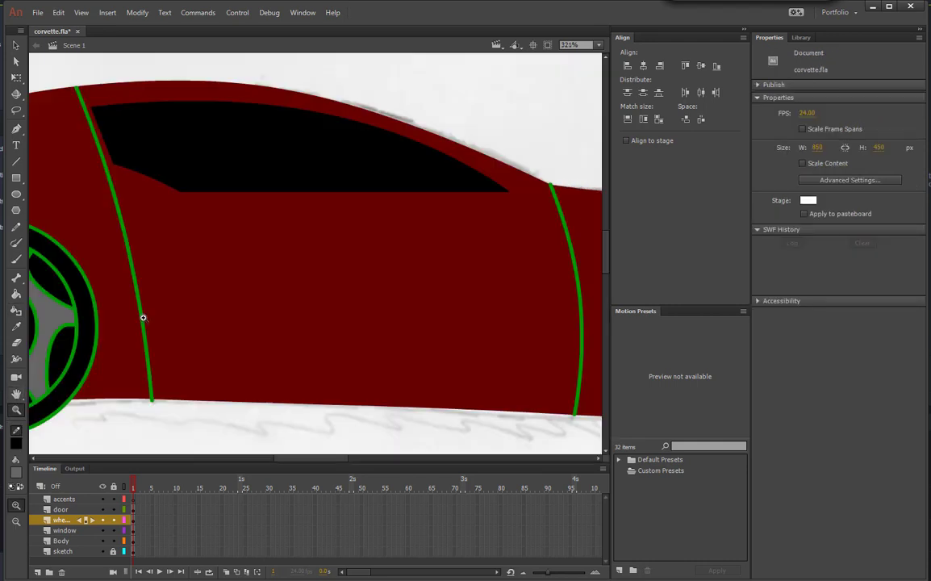
pyautogui.moveTo(71, 299)
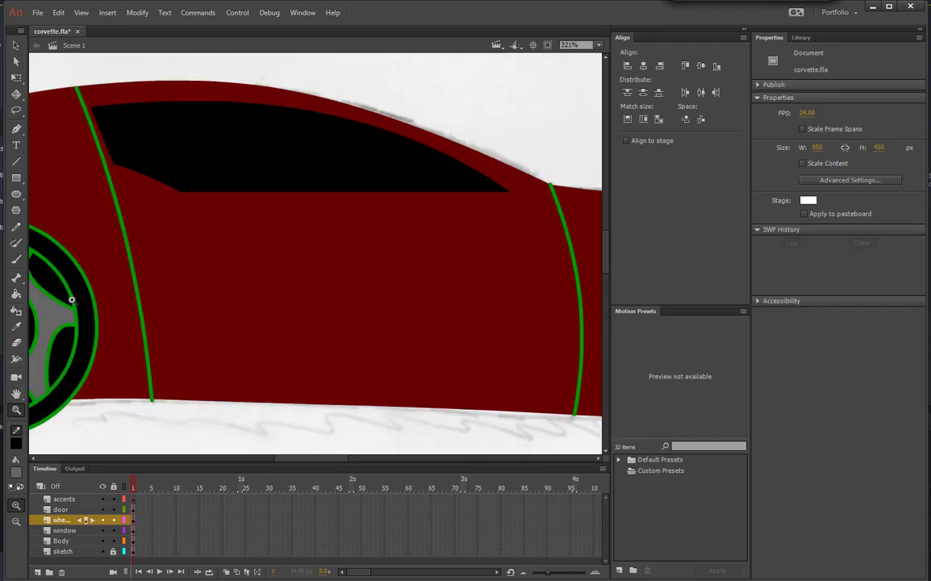
# Recolour the front door line from green to black with the Ink Bottle
pyautogui.click(15, 312)
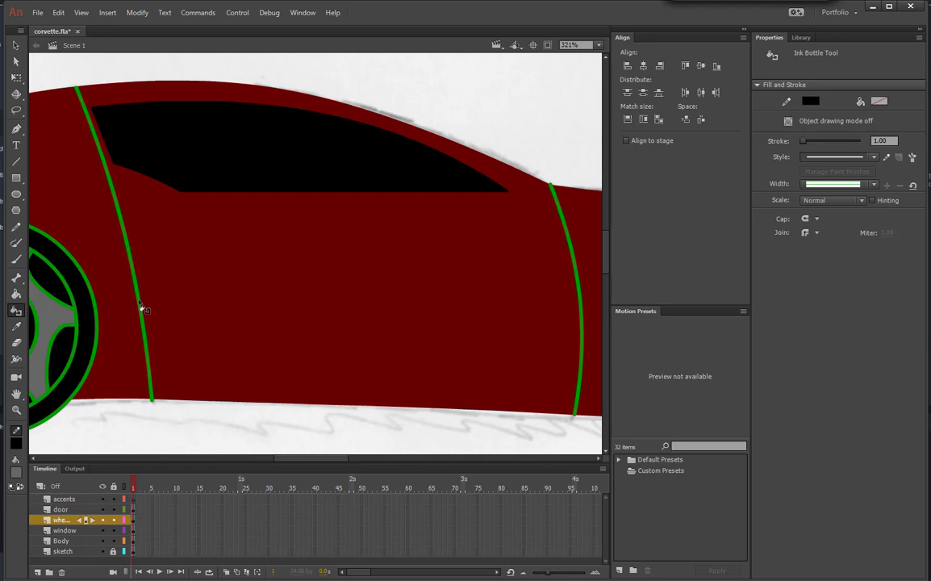
pyautogui.click(141, 307)
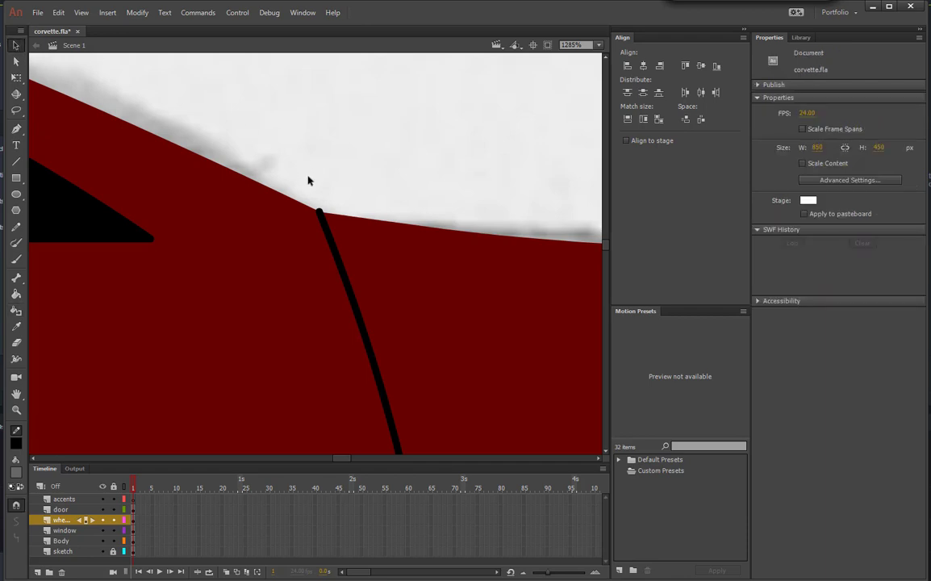
pyautogui.moveTo(328, 237)
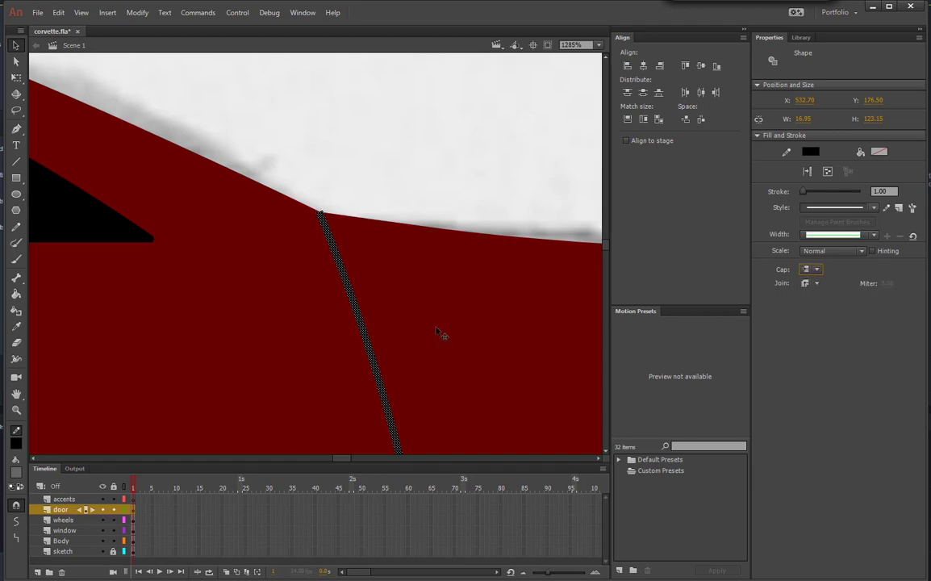
pyautogui.moveTo(264, 312)
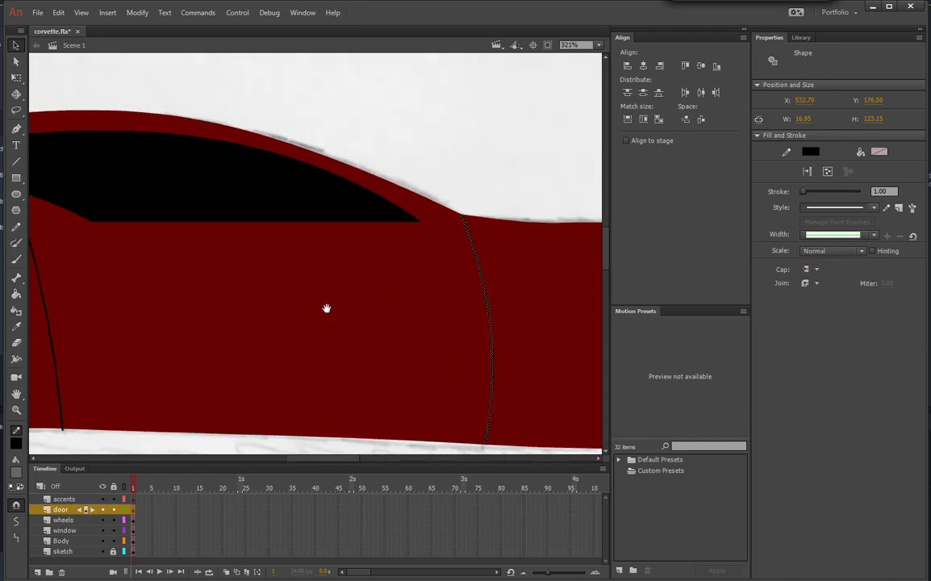
pyautogui.moveTo(327, 309); pyautogui.dragTo(97, 313)
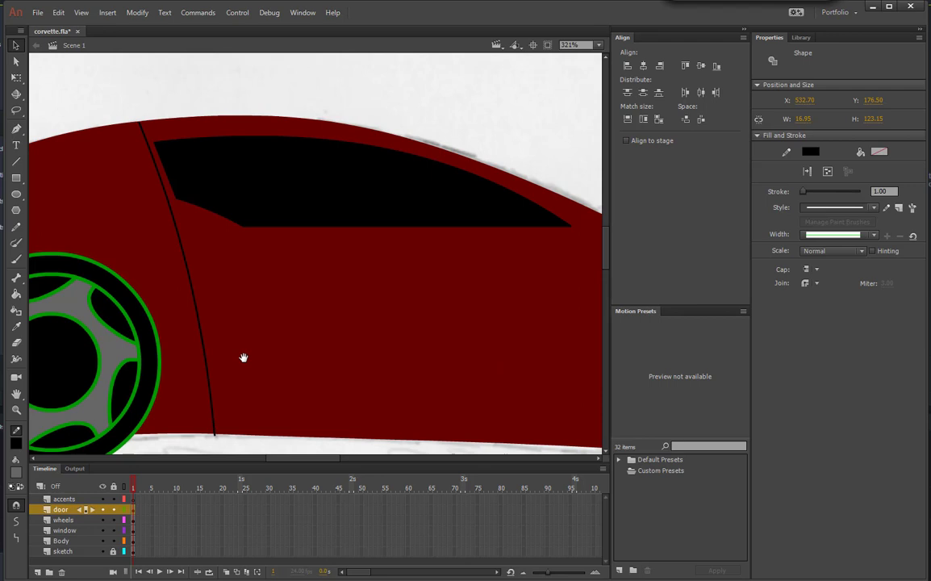
pyautogui.moveTo(207, 352)
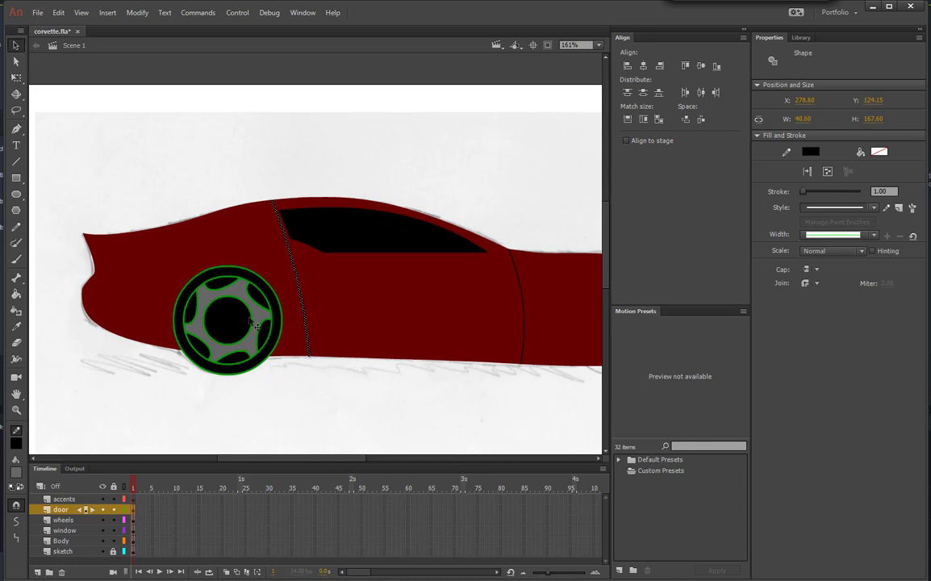
# Enter the front wheel group, zoom in and deselect its shapes
pyautogui.doubleClick(228, 321)
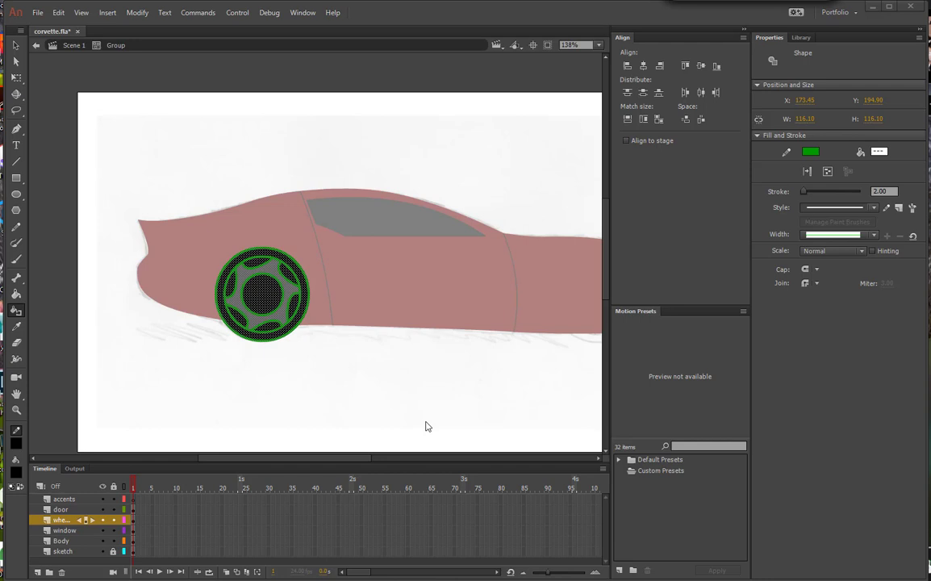
pyautogui.click(878, 151)
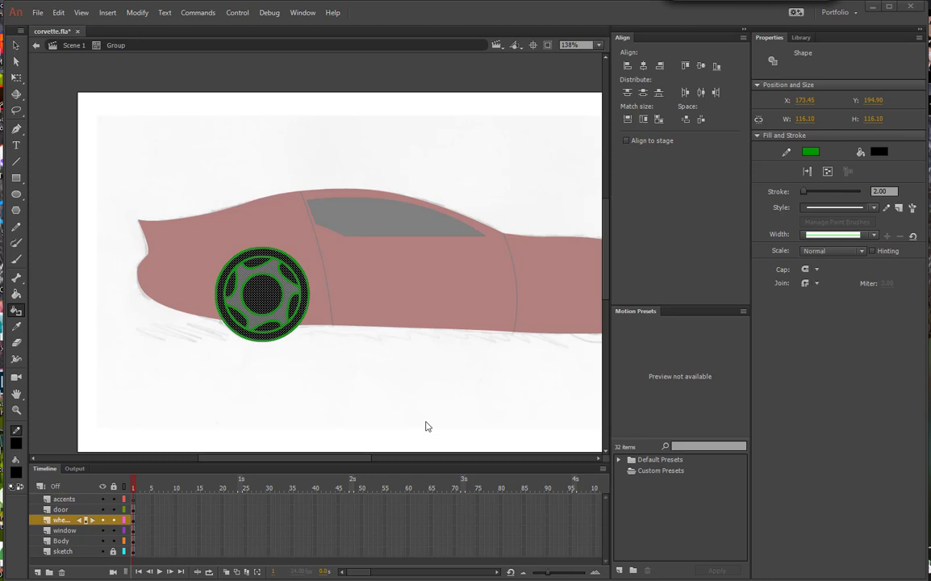
pyautogui.moveTo(836, 90)
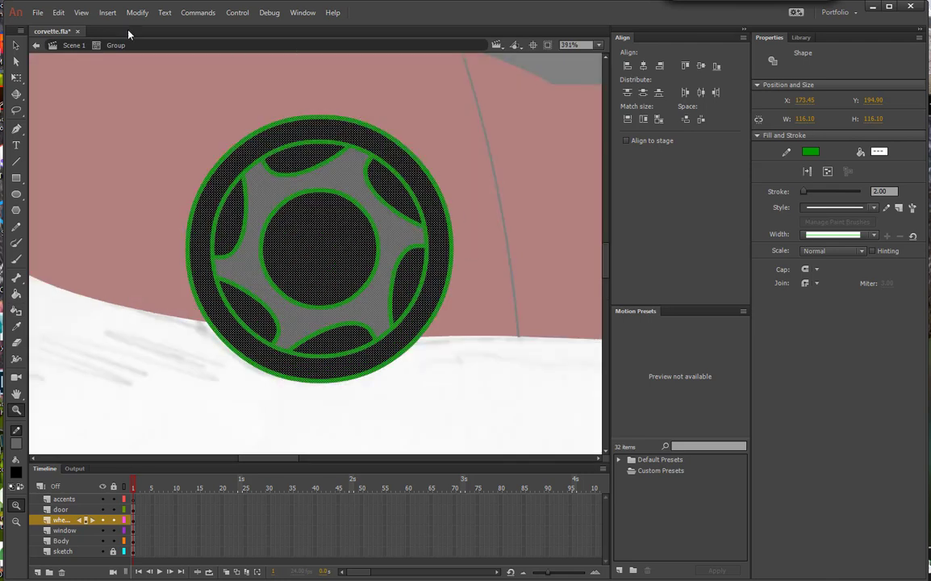
pyautogui.click(58, 12)
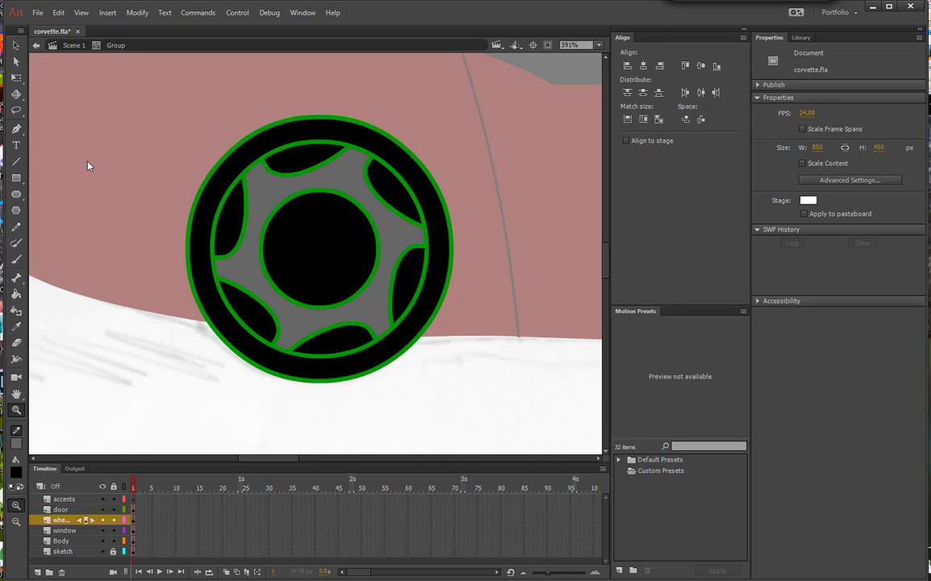
pyautogui.moveTo(120, 214)
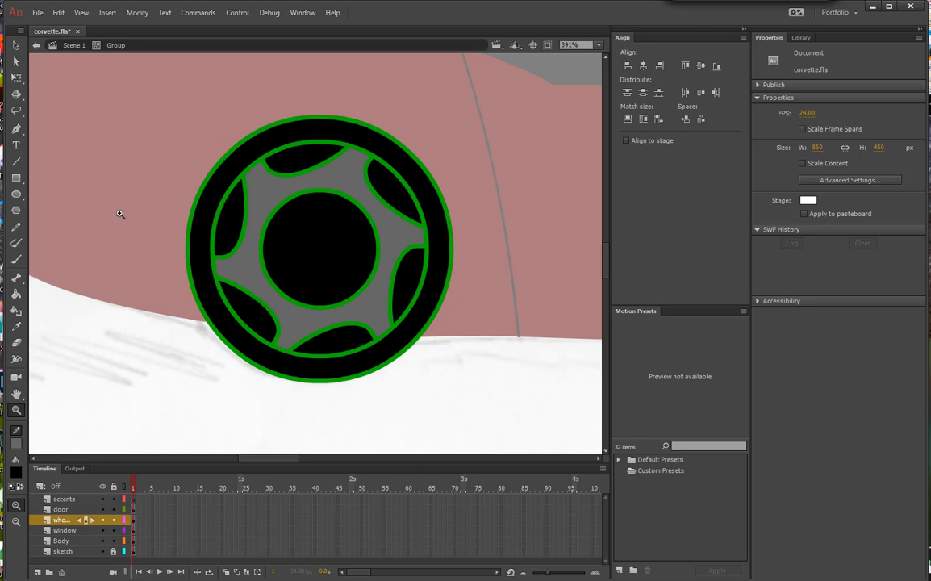
pyautogui.moveTo(16, 310)
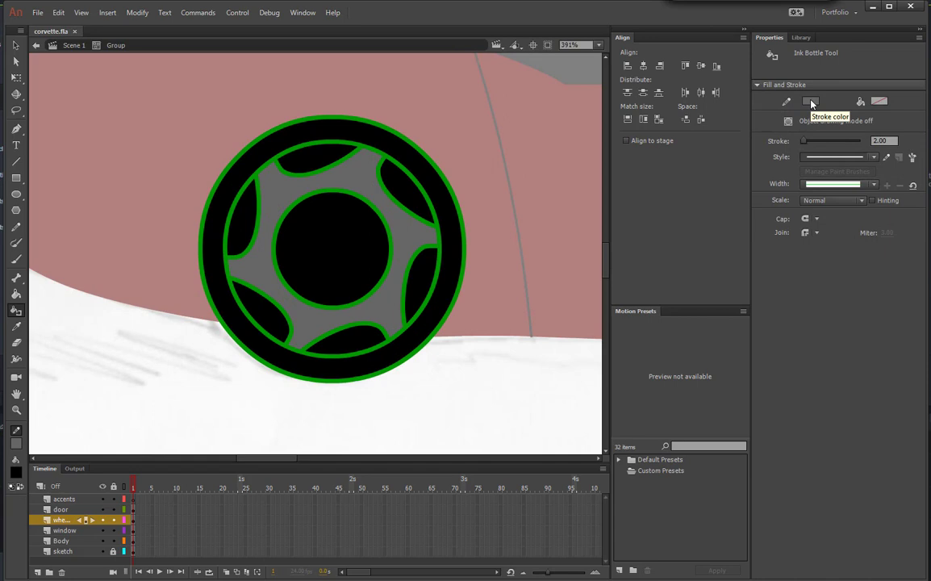
pyautogui.moveTo(810, 103)
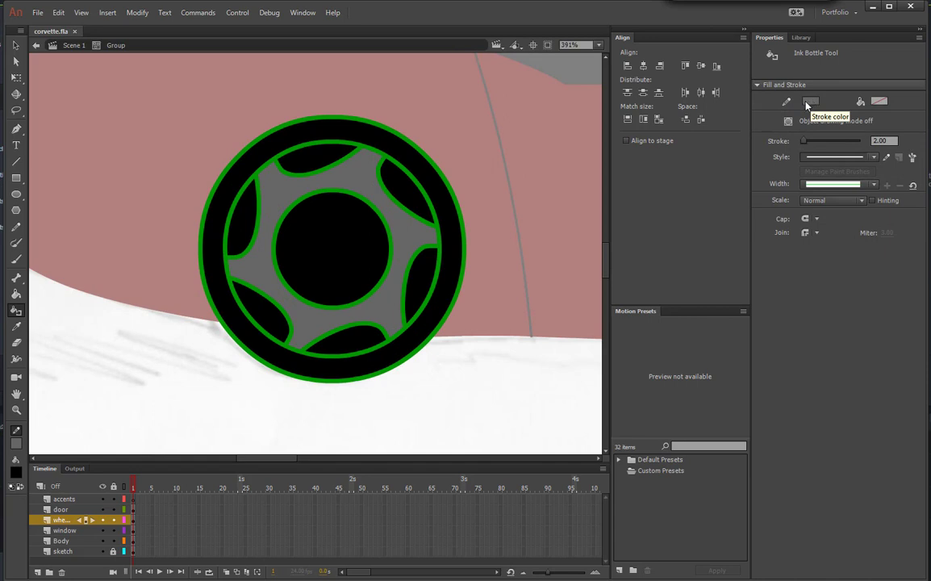
# Recolour the wheel's hub and inner tyre circle to a thin grey 1-pt stroke
pyautogui.click(811, 101)
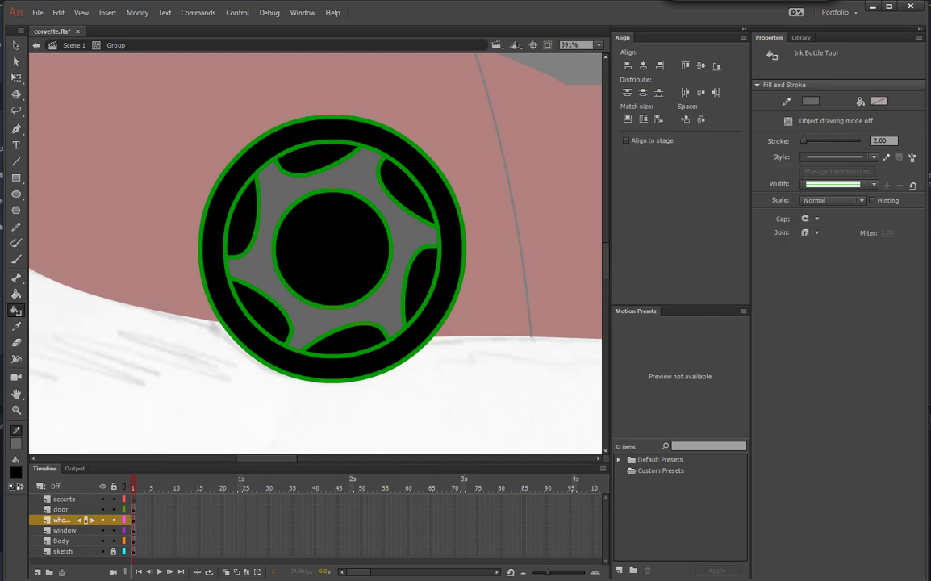
pyautogui.click(883, 141)
pyautogui.write('1')
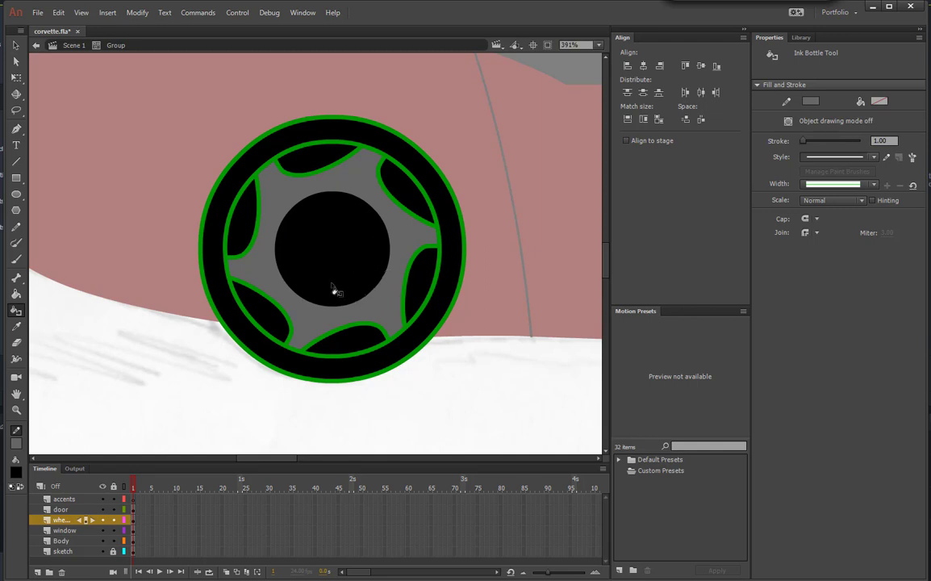
pyautogui.moveTo(436, 297)
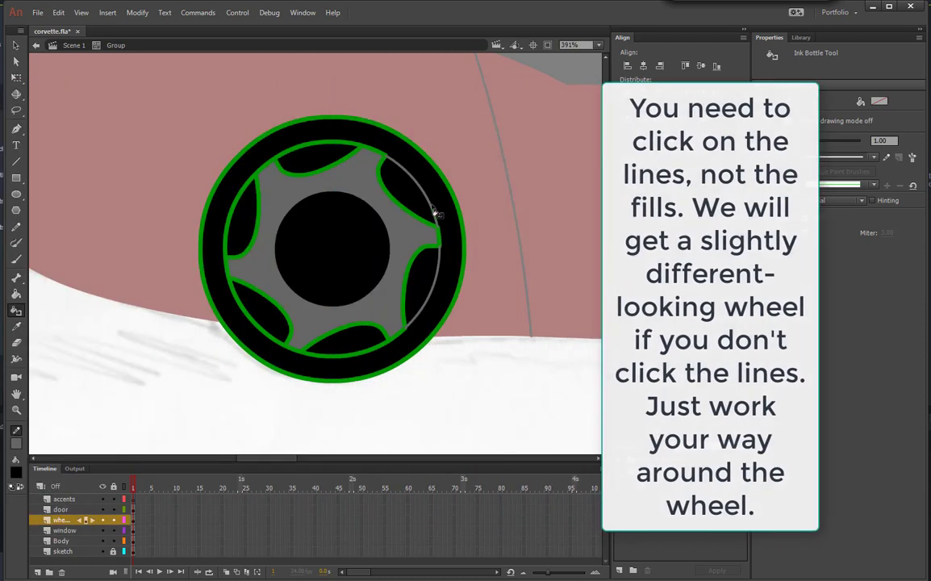
pyautogui.click(272, 342)
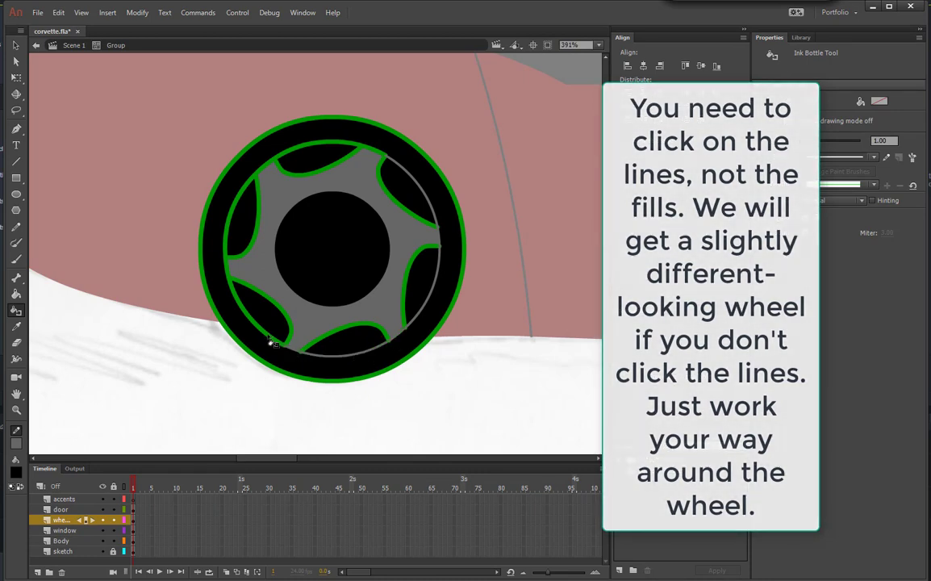
pyautogui.click(330, 170)
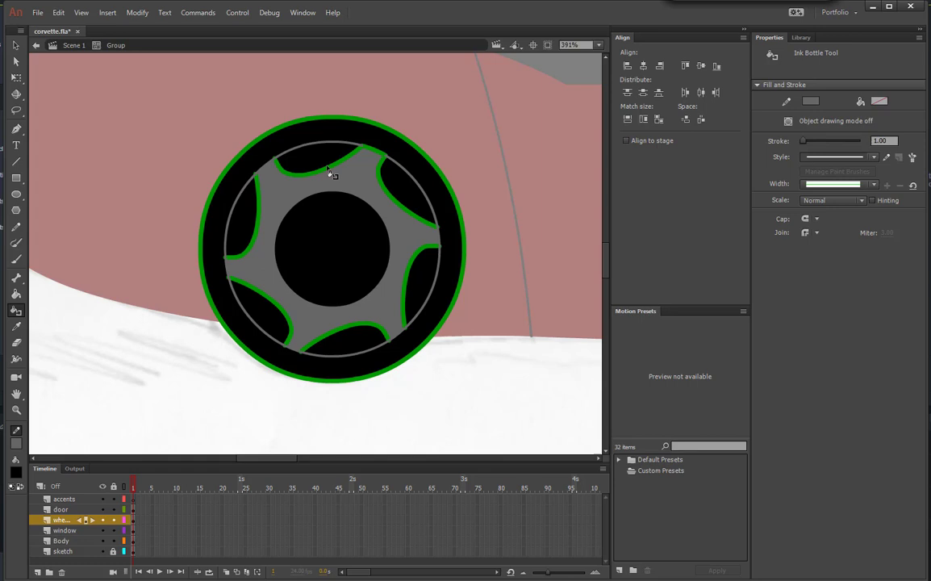
pyautogui.moveTo(645, 157)
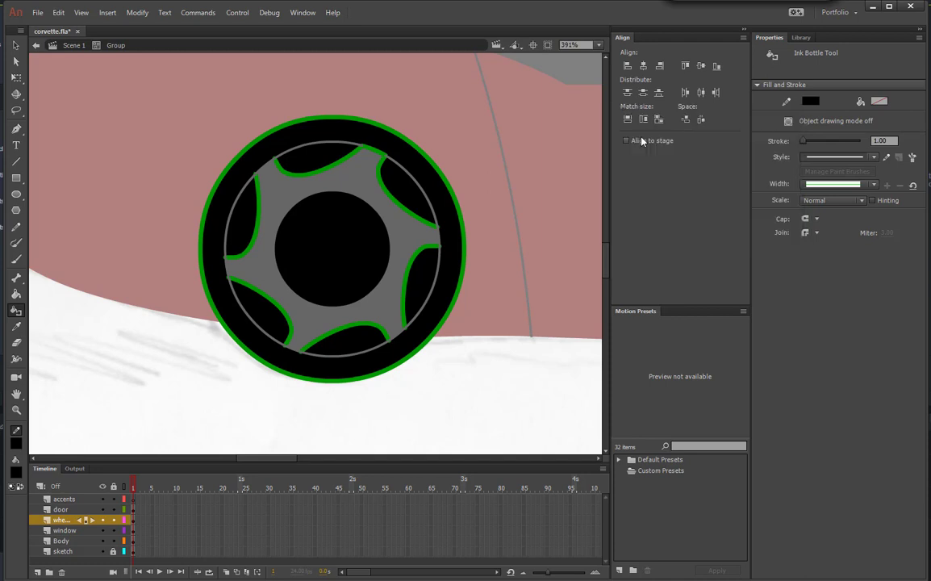
pyautogui.moveTo(643, 140)
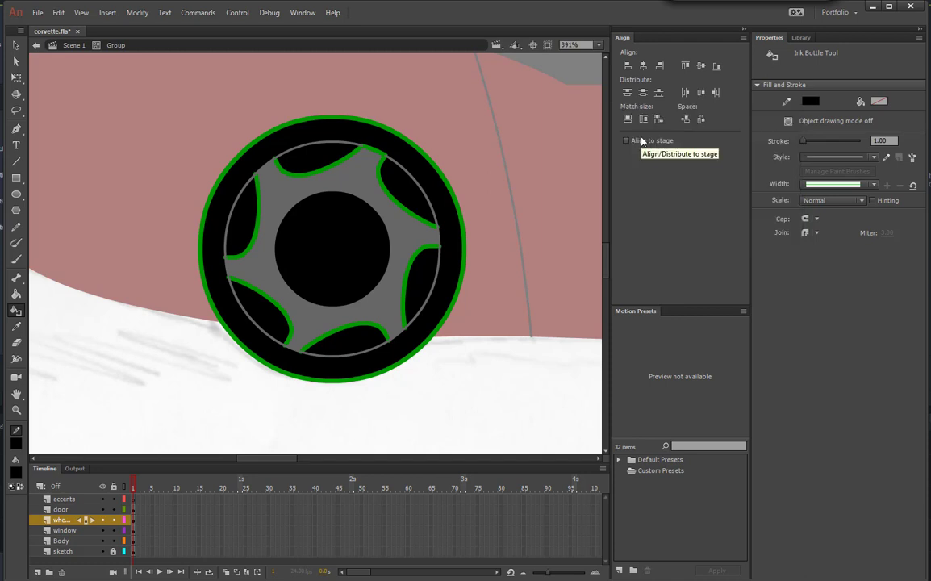
pyautogui.moveTo(401, 184)
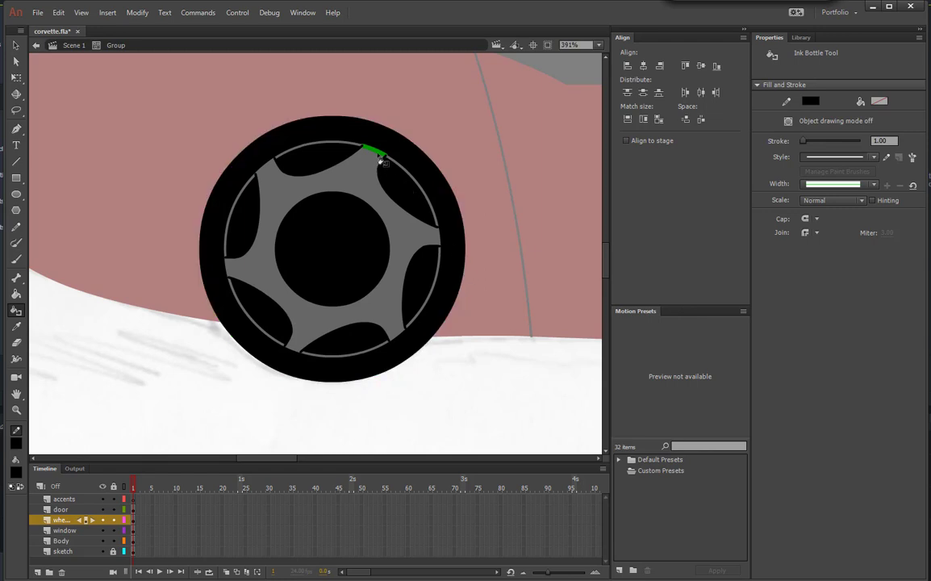
# Turn the last green outline piece on the wheel black with the Ink Bottle
pyautogui.click(811, 101)
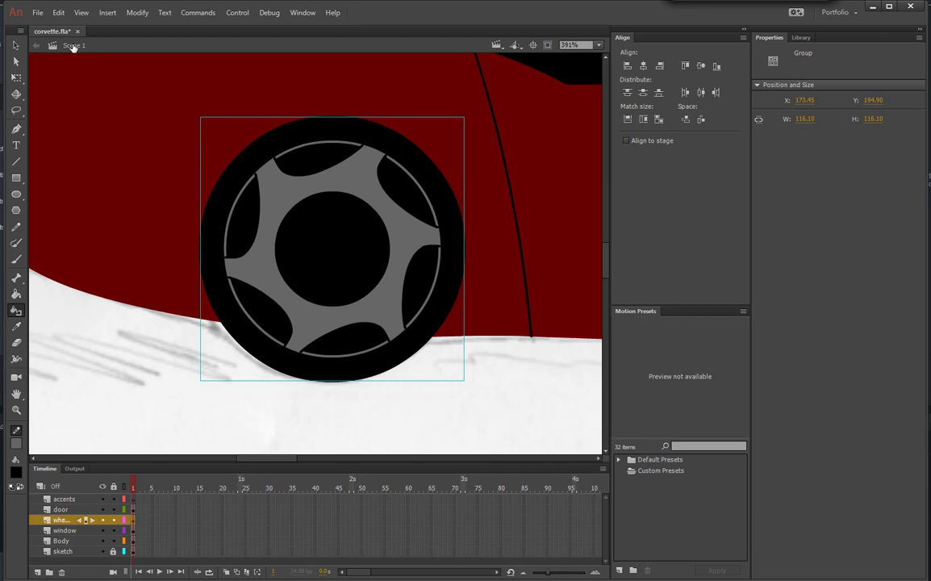
pyautogui.moveTo(459, 284)
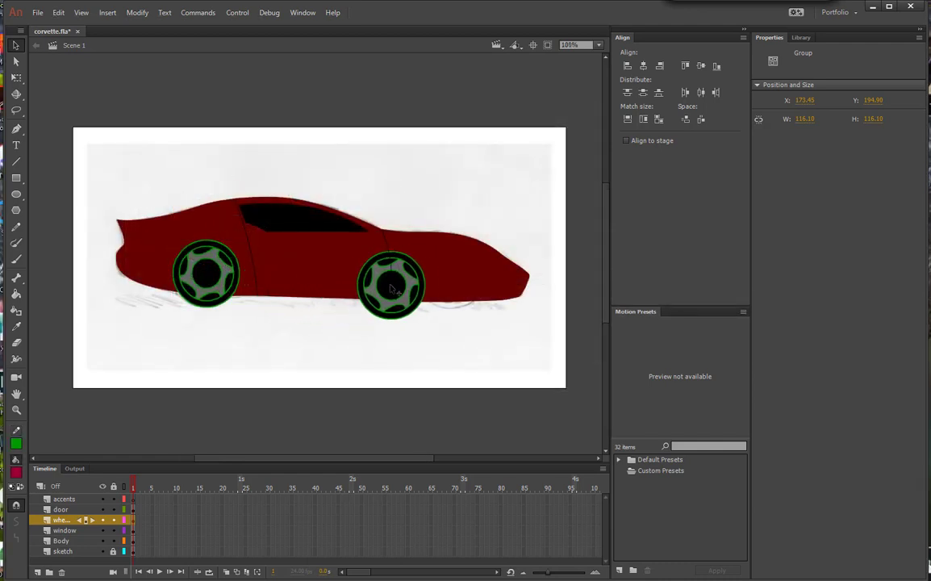
# Move the pasted wheel copy onto the front wheel position of the sketch
pyautogui.moveTo(391, 286); pyautogui.dragTo(454, 274)
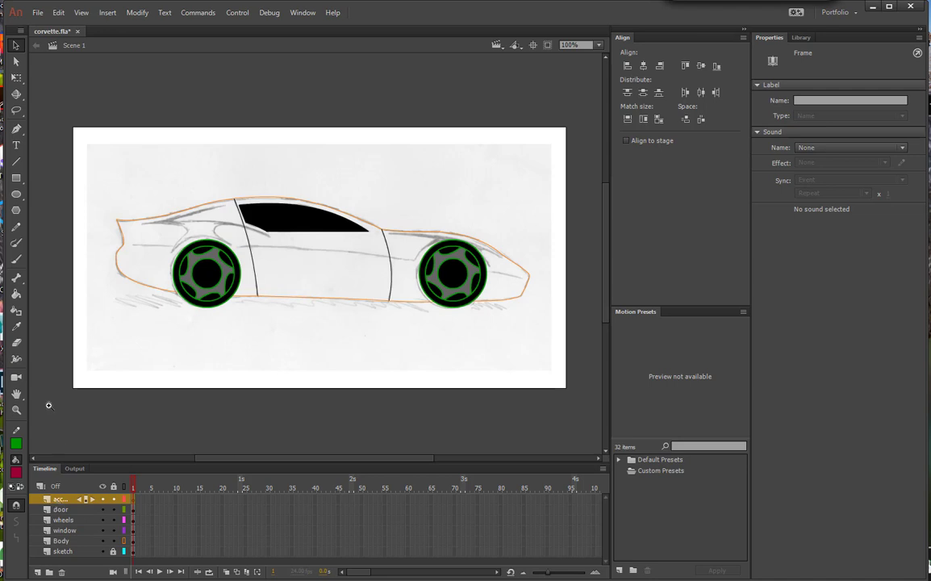
# Trace the accent swoosh above the rear wheel with the Pen tool, bending its handle to follow the sketch
pyautogui.moveTo(133, 203); pyautogui.dragTo(285, 270)
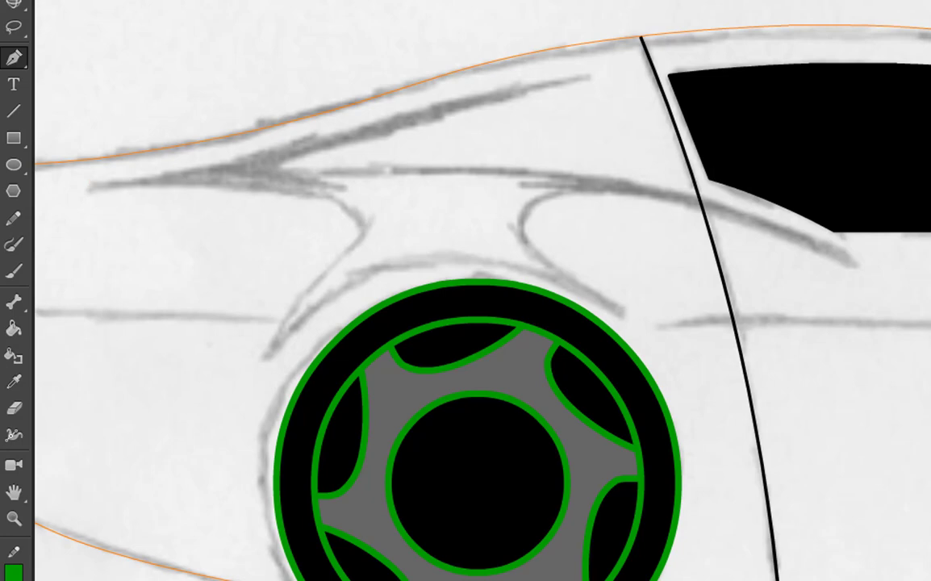
pyautogui.moveTo(92, 185); pyautogui.dragTo(323, 142)
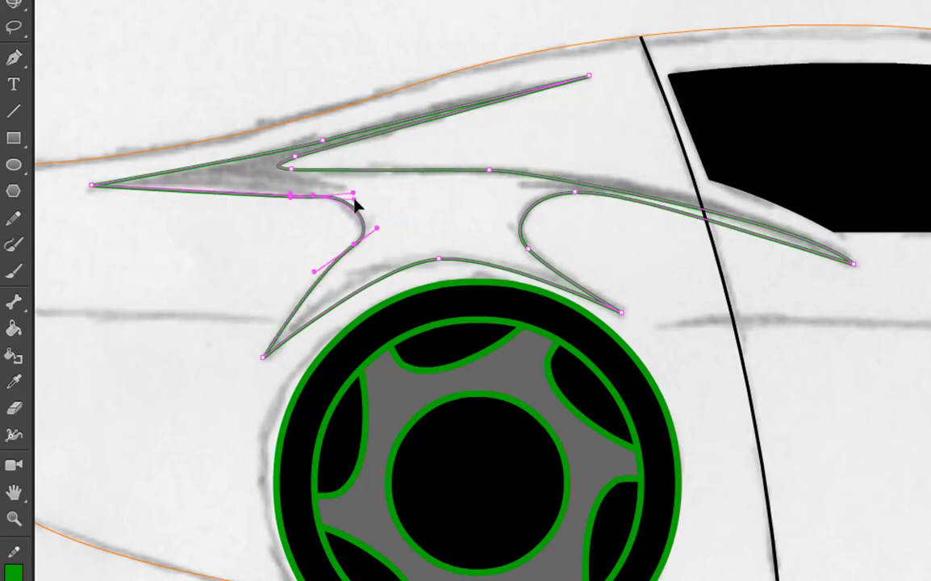
pyautogui.moveTo(353, 194); pyautogui.dragTo(377, 232)
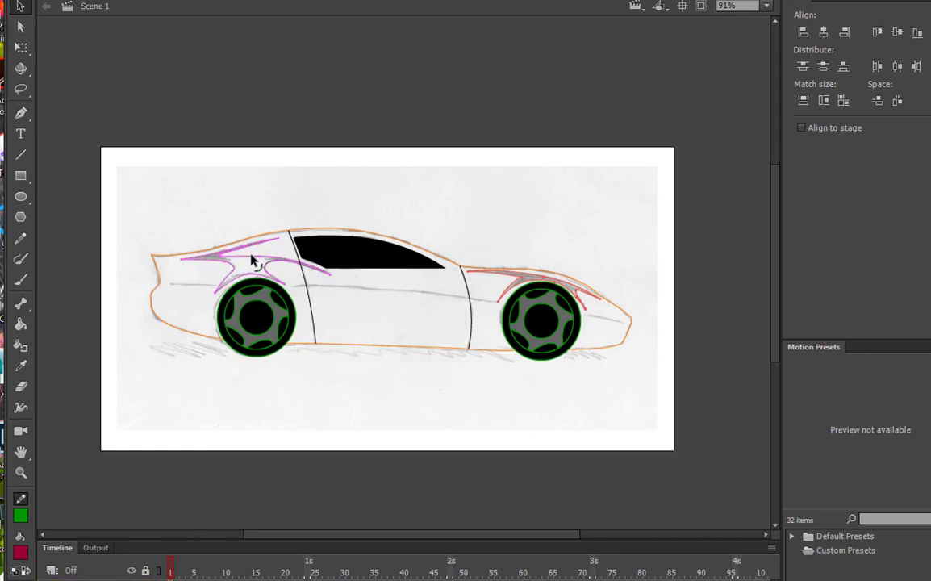
pyautogui.moveTo(252, 262)
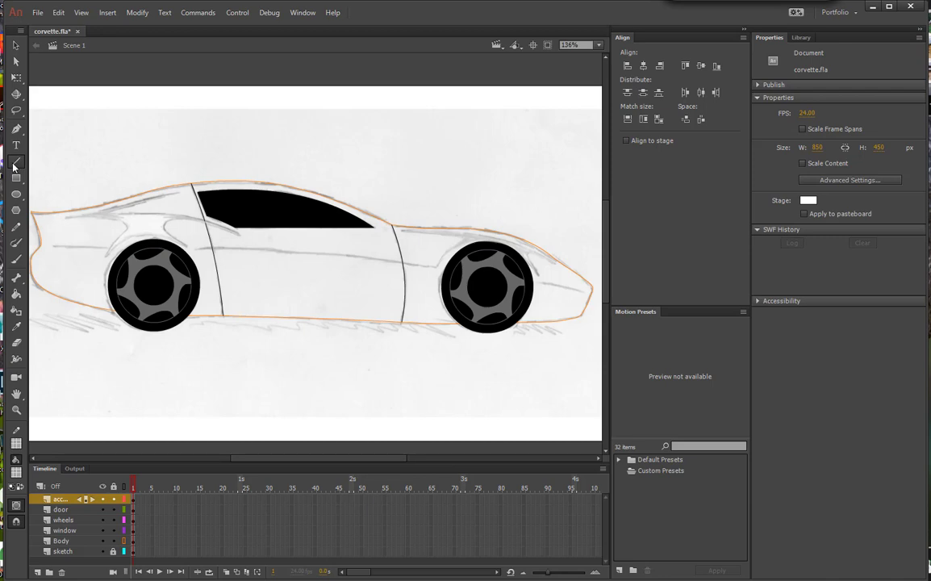
pyautogui.moveTo(15, 161)
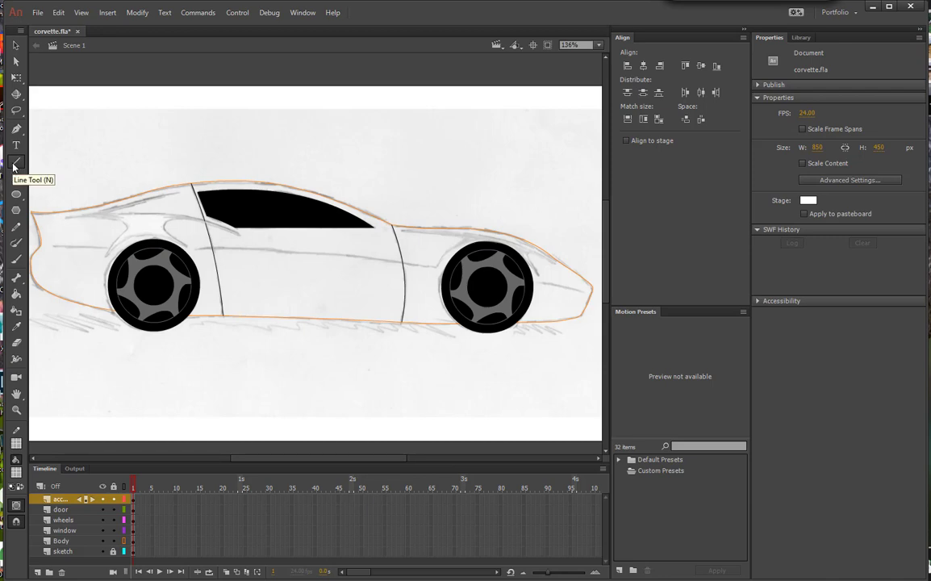
pyautogui.moveTo(17, 444)
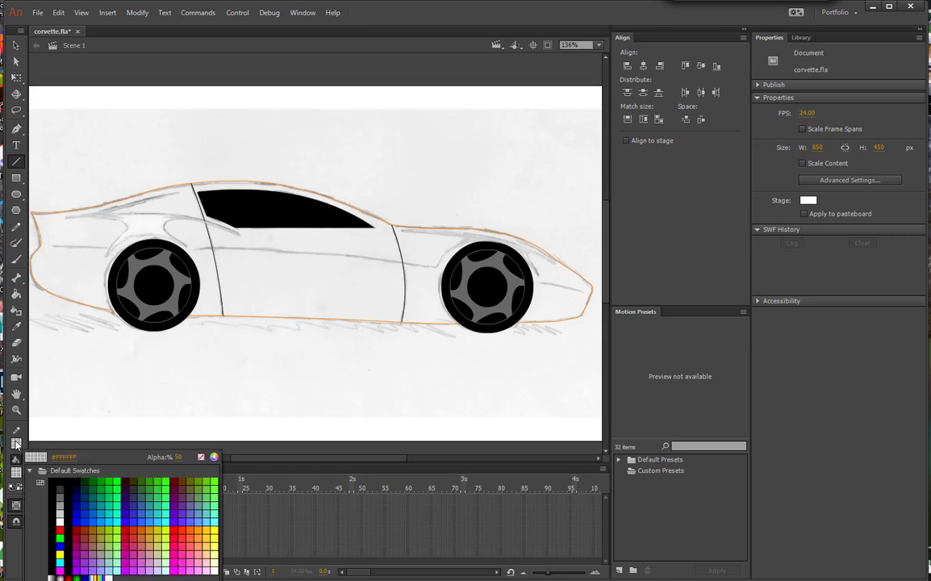
# Set the Line tool stroke to white #FFFFFF at 50% alpha
pyautogui.click(16, 161)
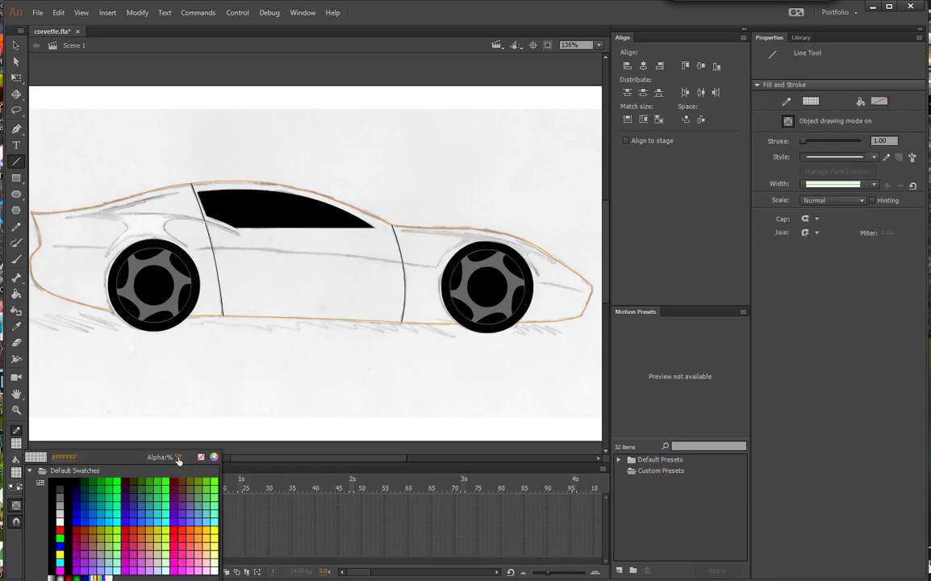
pyautogui.click(113, 504)
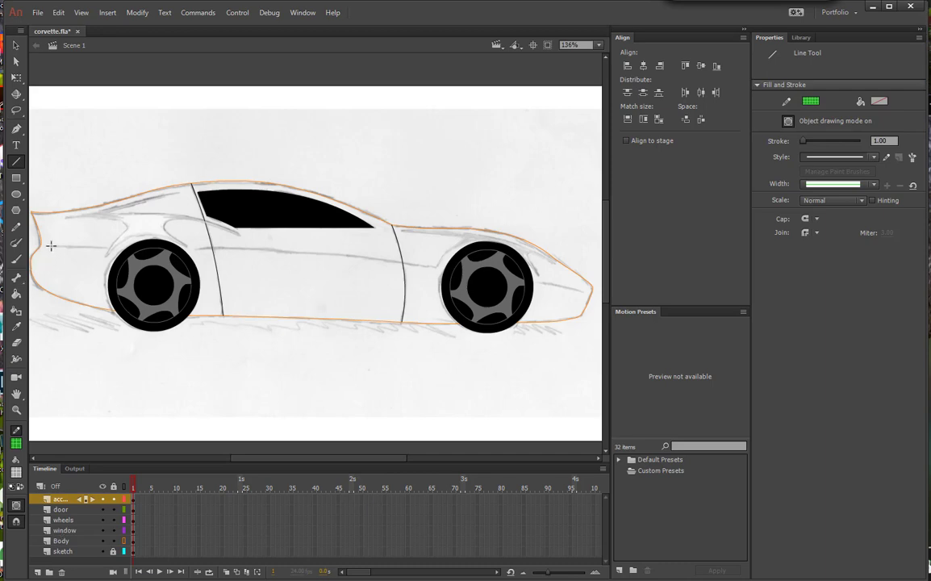
# Draw the side-crease line segments from behind the rear wheel across the door toward the nose
pyautogui.moveTo(51, 246); pyautogui.dragTo(105, 254)
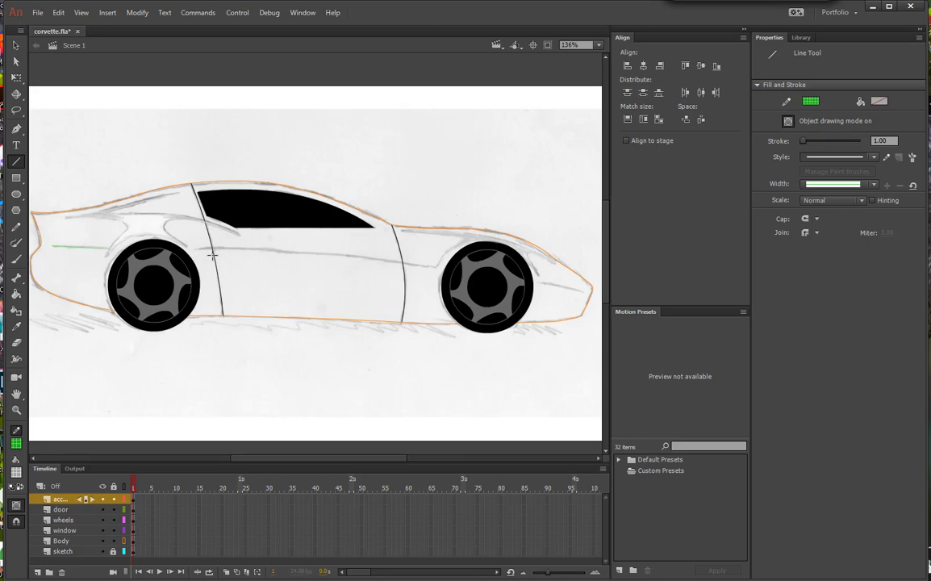
pyautogui.moveTo(200, 248)
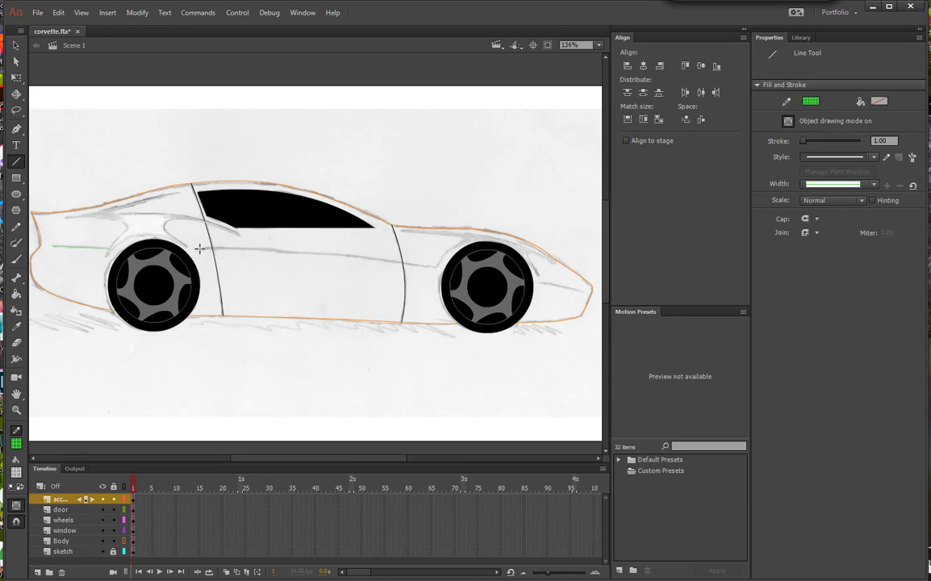
pyautogui.moveTo(199, 248); pyautogui.dragTo(402, 265)
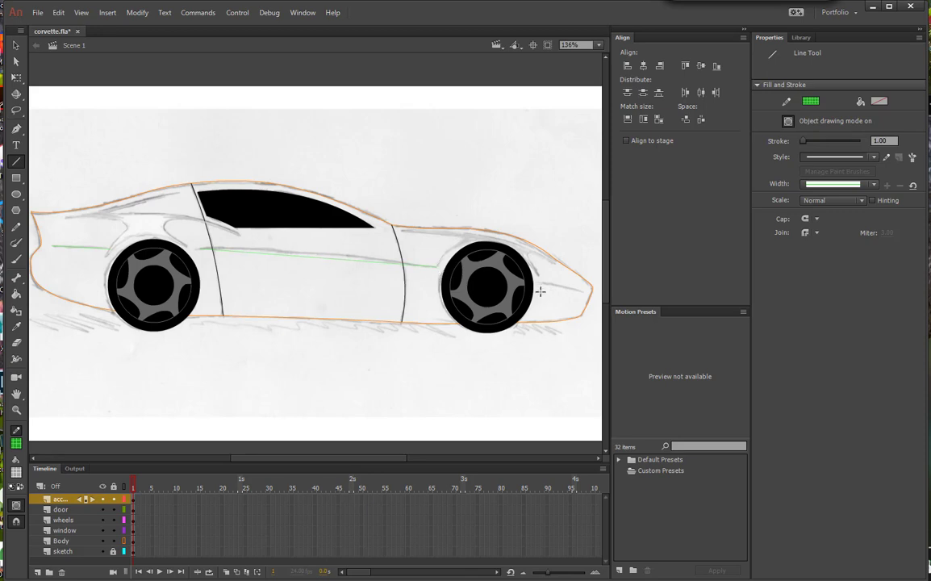
pyautogui.moveTo(541, 292); pyautogui.dragTo(573, 291)
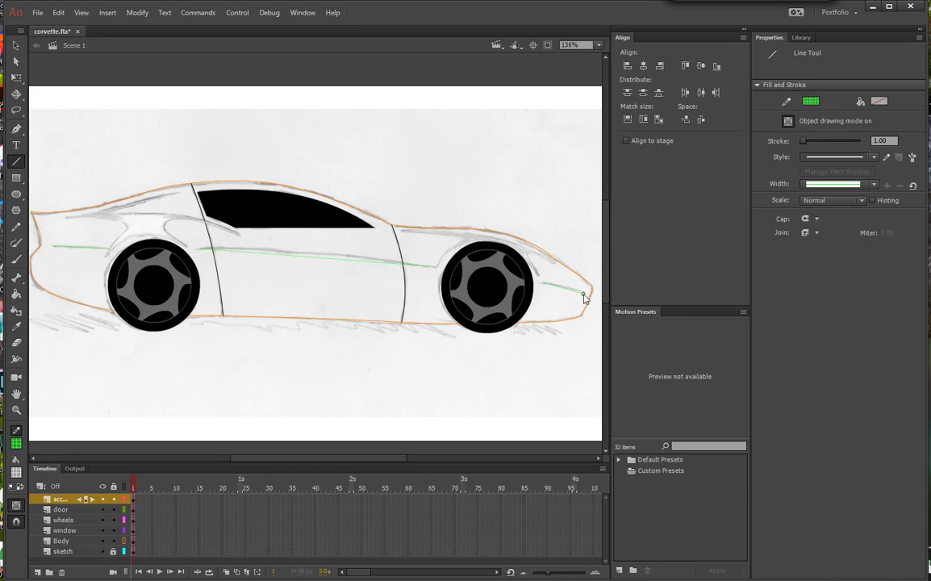
pyautogui.click(16, 46)
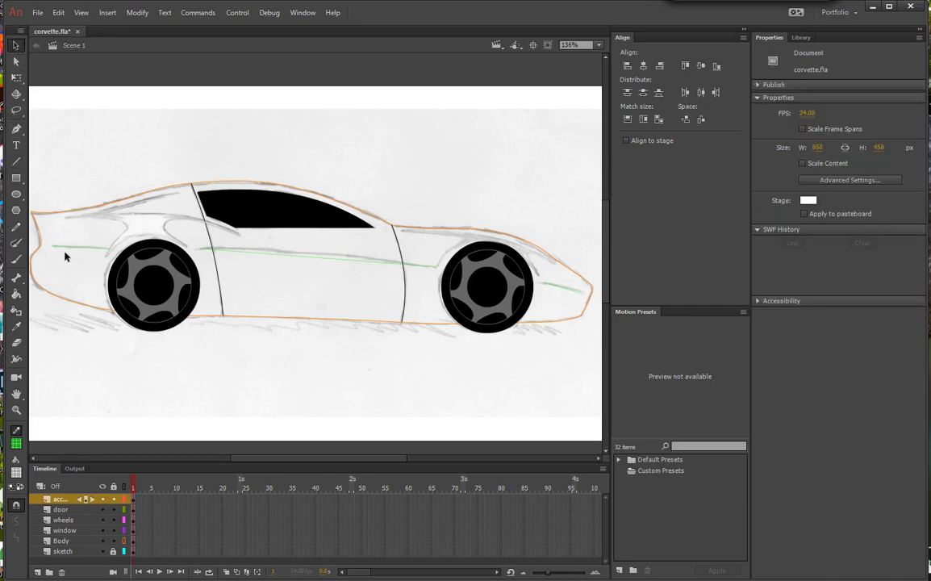
# Nudge the rear side line and the line near the nose onto the sketch strokes
pyautogui.click(81, 246)
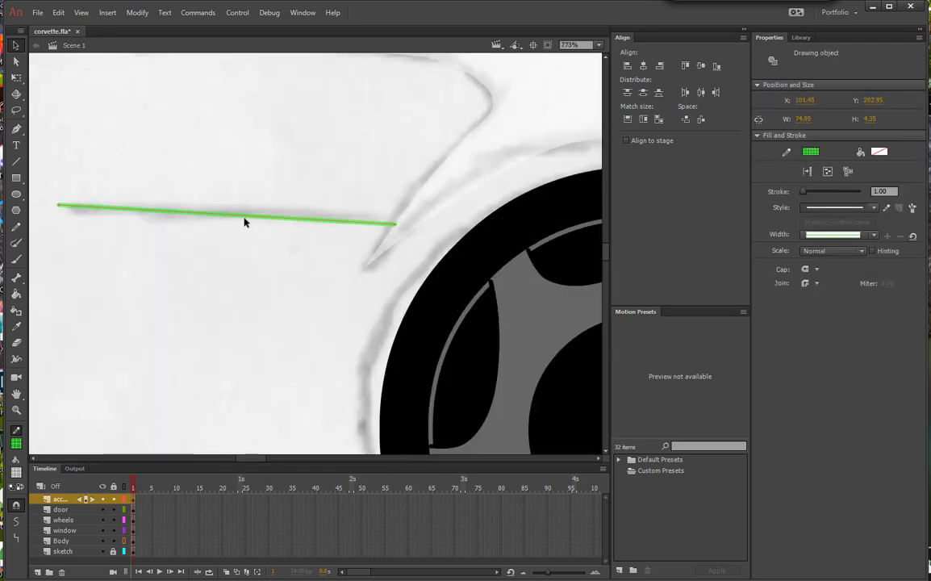
pyautogui.moveTo(246, 221); pyautogui.dragTo(367, 233)
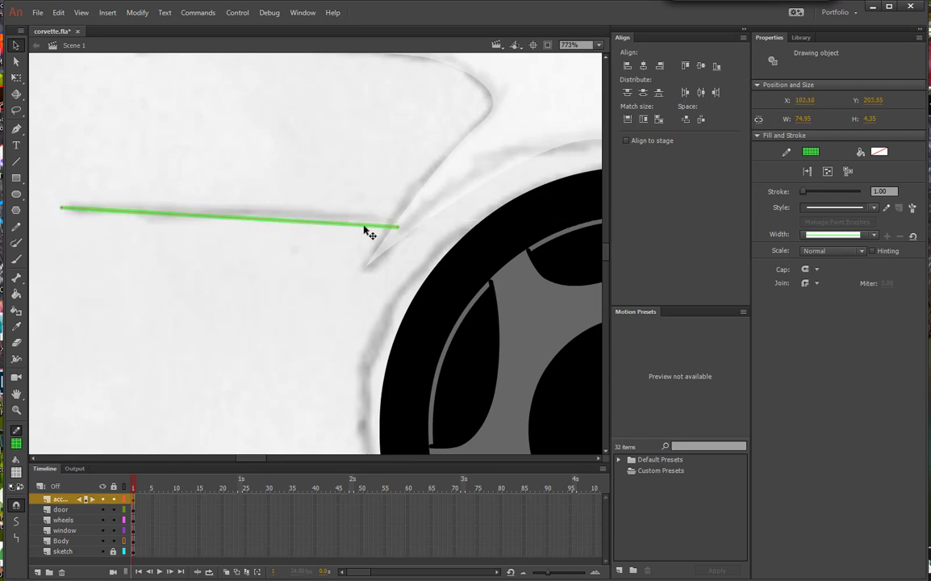
pyautogui.moveTo(365, 231); pyautogui.dragTo(216, 213)
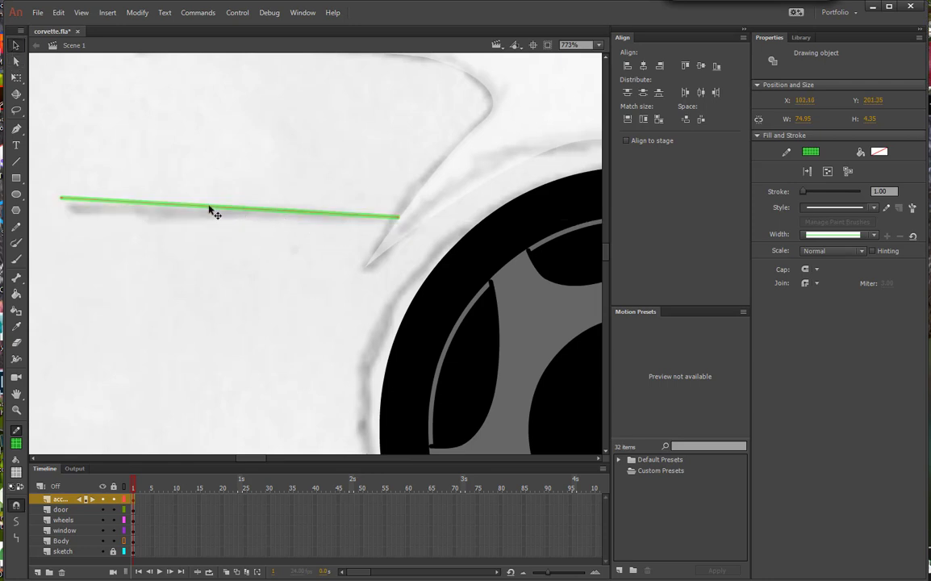
pyautogui.moveTo(208, 211); pyautogui.dragTo(339, 225)
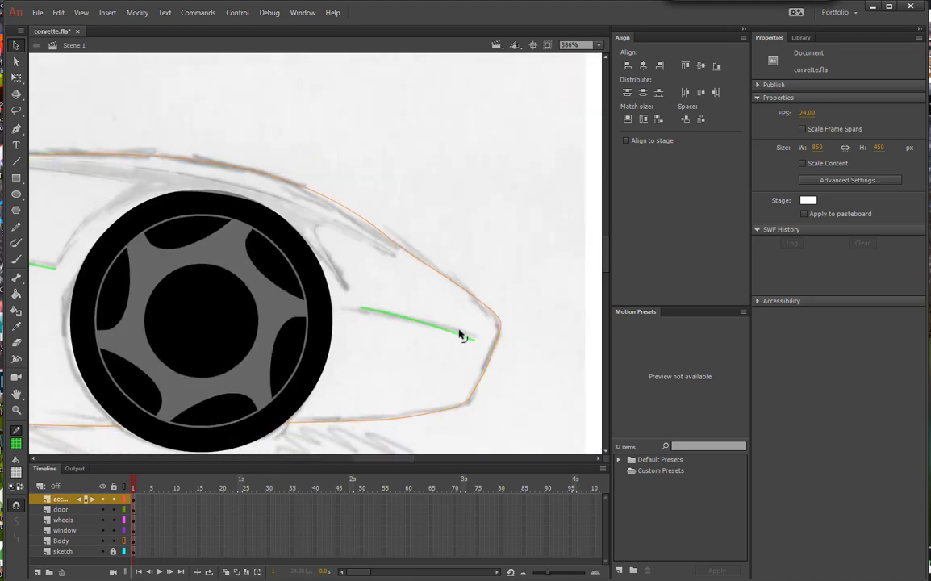
pyautogui.click(435, 322)
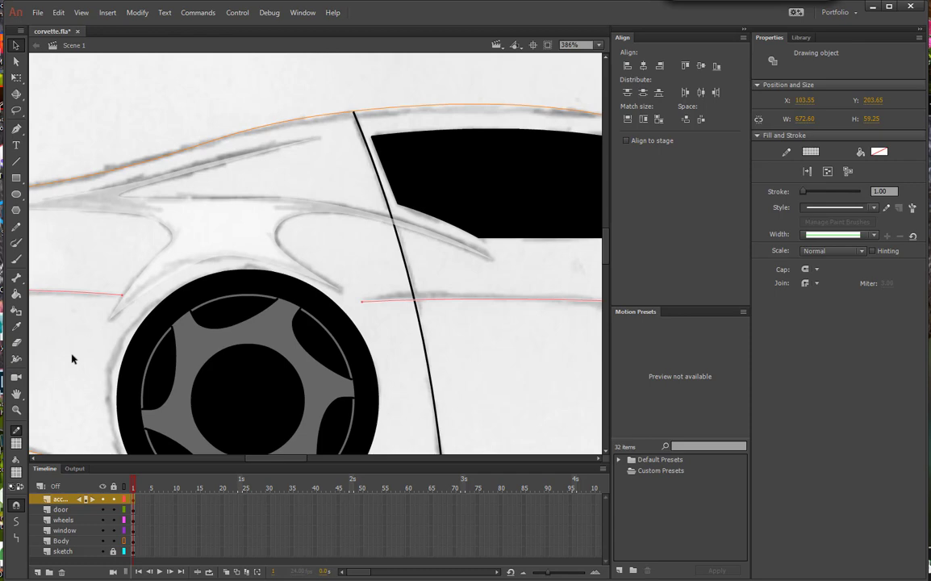
# Convert the selected side body lines to fills via Modify > Shape > Convert Lines to Fills
pyautogui.click(137, 12)
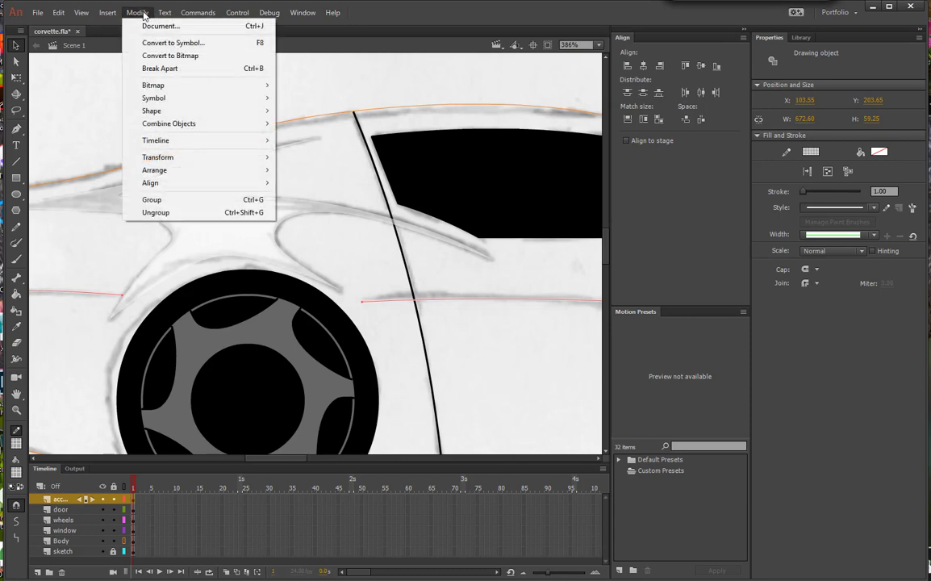
pyautogui.moveTo(152, 110)
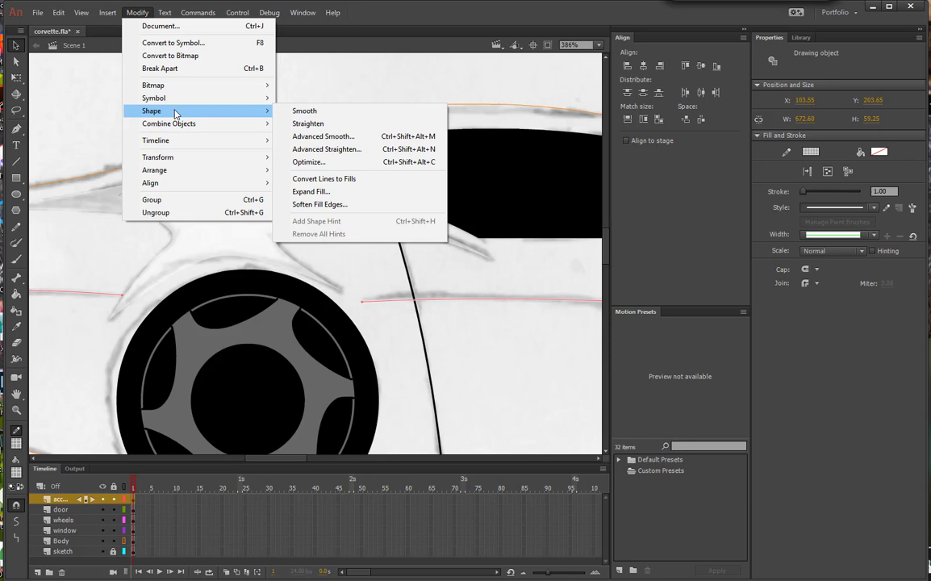
pyautogui.click(324, 178)
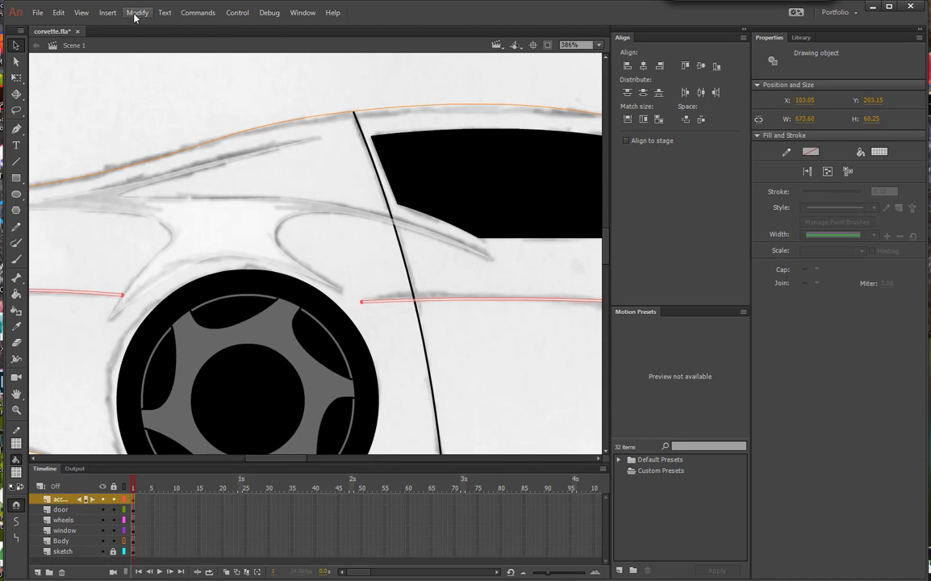
pyautogui.click(137, 12)
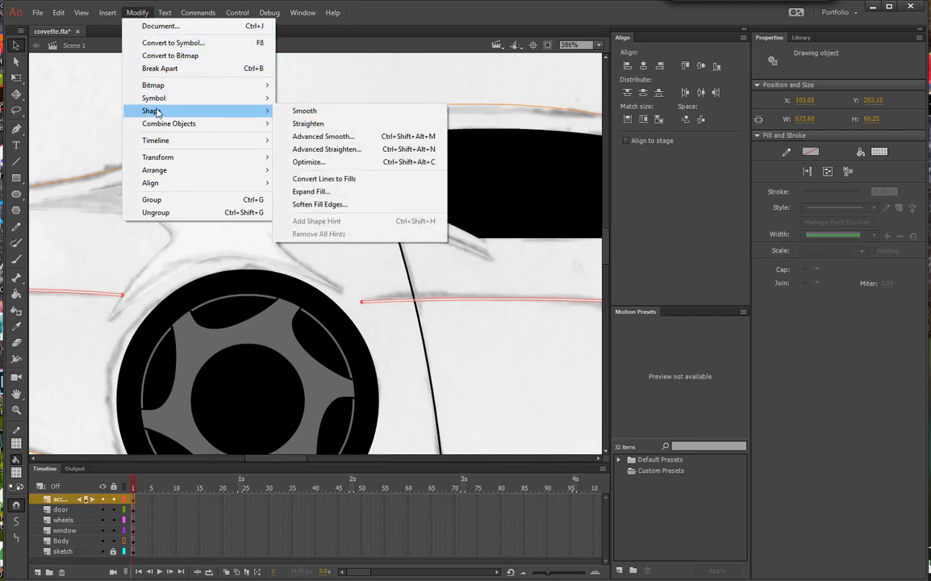
# Soften the side line's fill edges with Distance 2 px, 4 steps, Expand
pyautogui.click(319, 204)
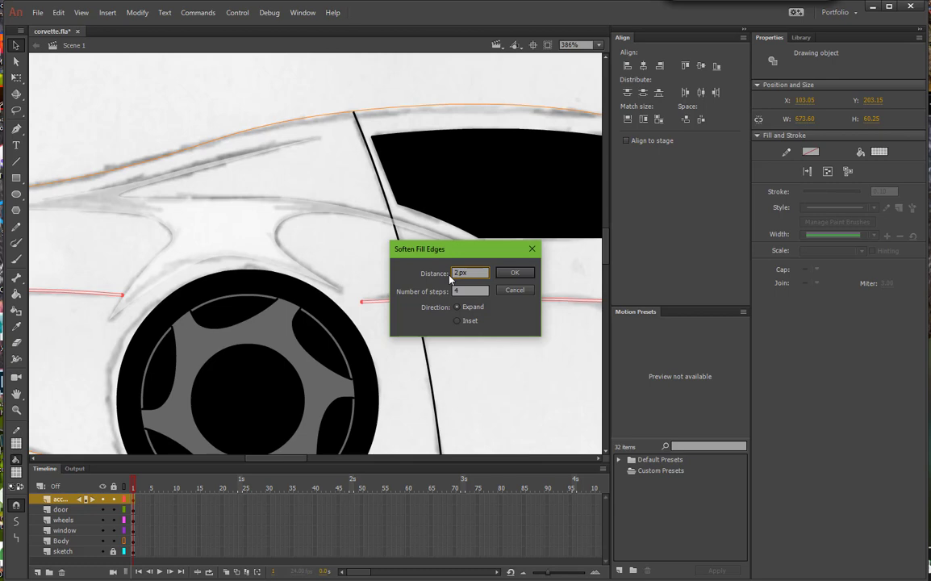
pyautogui.moveTo(506, 293)
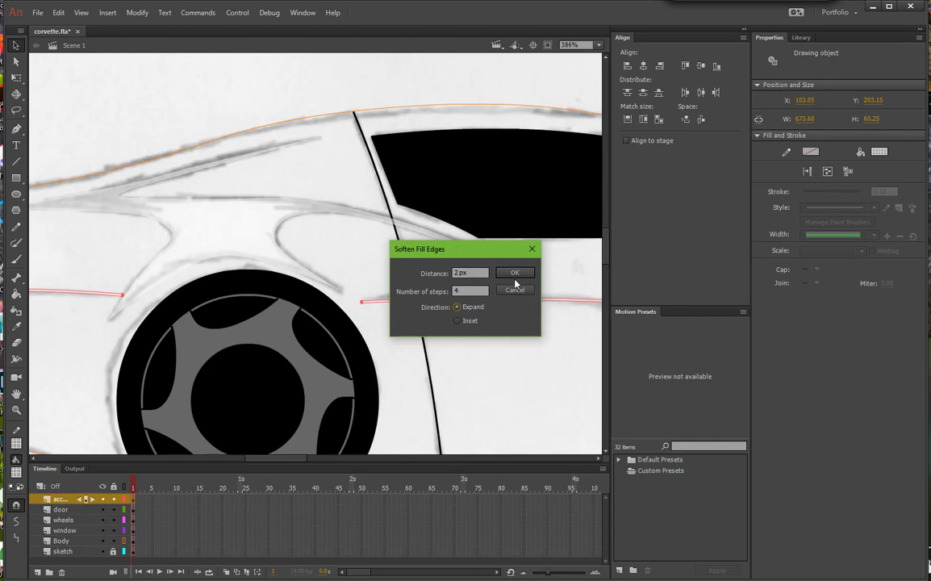
pyautogui.click(514, 273)
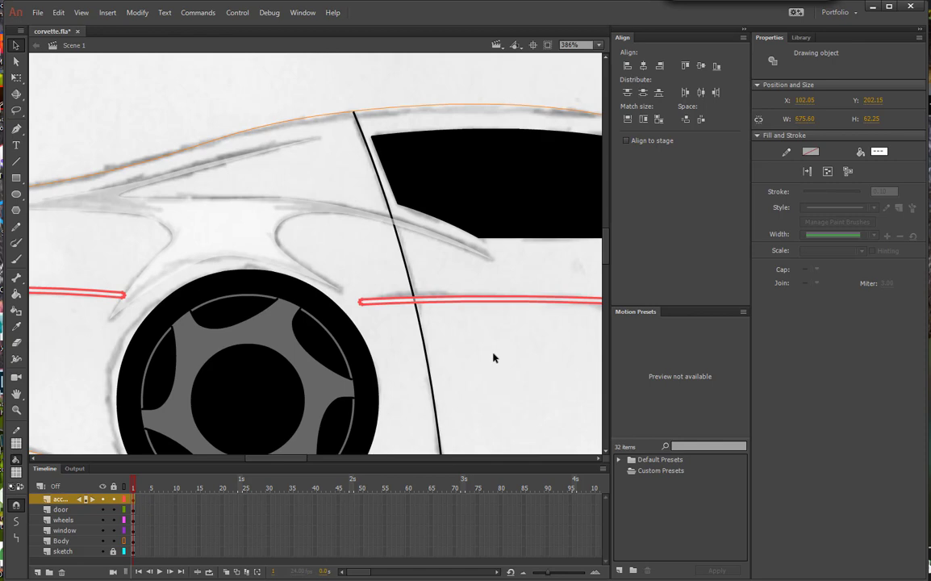
pyautogui.moveTo(73, 549)
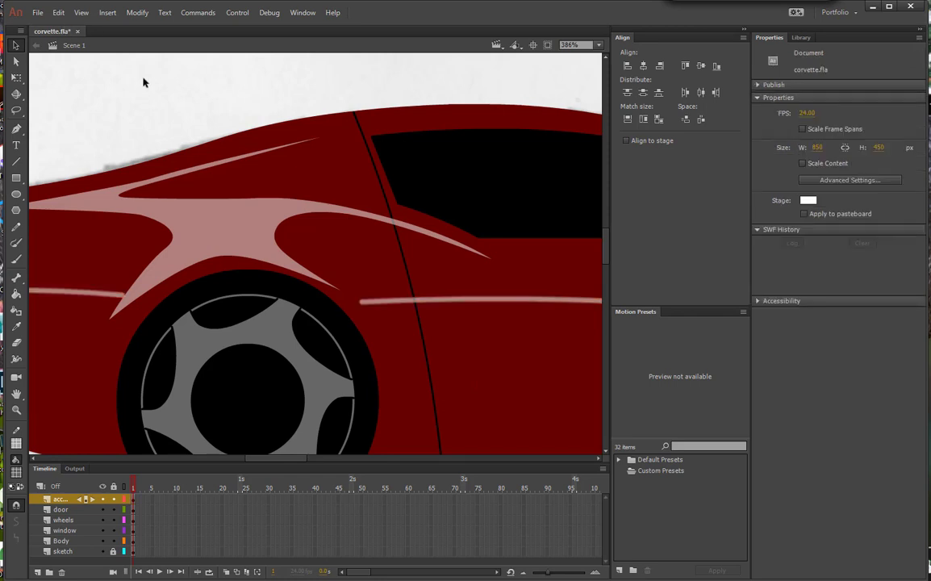
pyautogui.moveTo(410, 302)
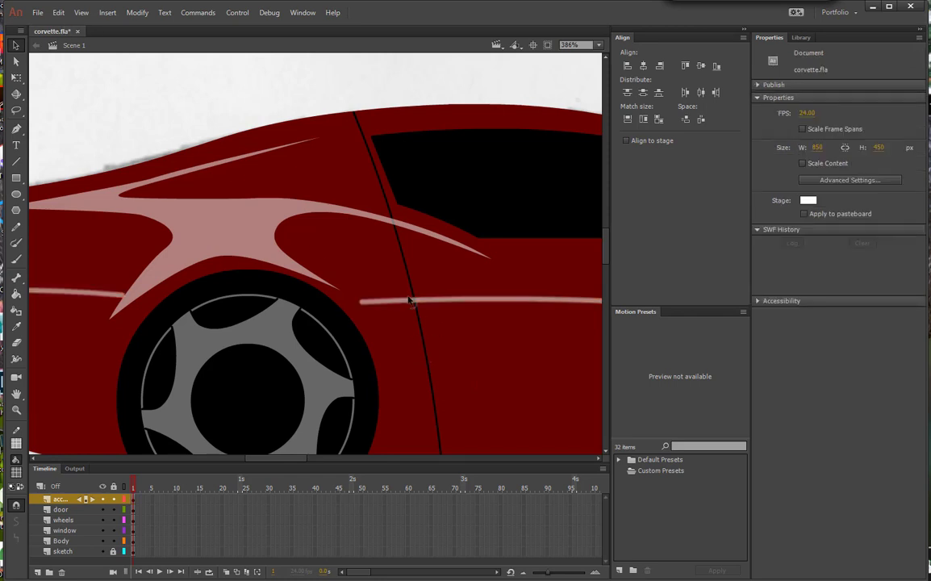